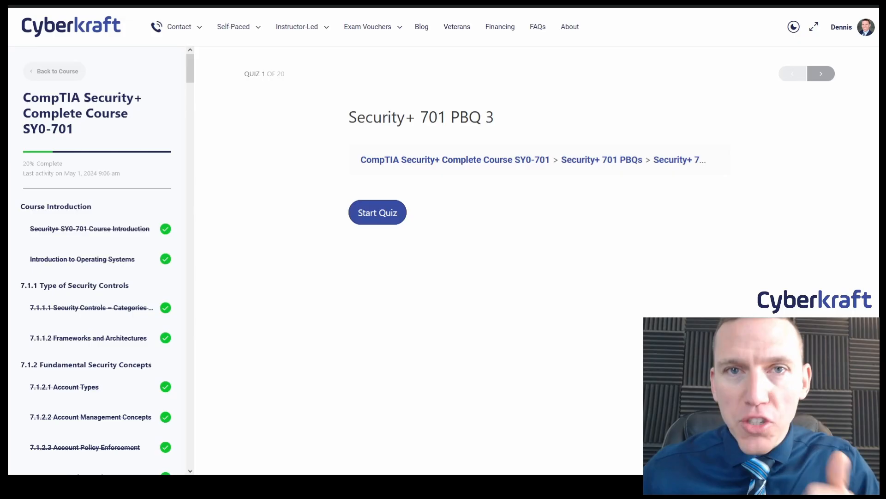
Start the Security+ 701 PBQ 3 quiz so the first certificate question appears.
left_click(376, 213)
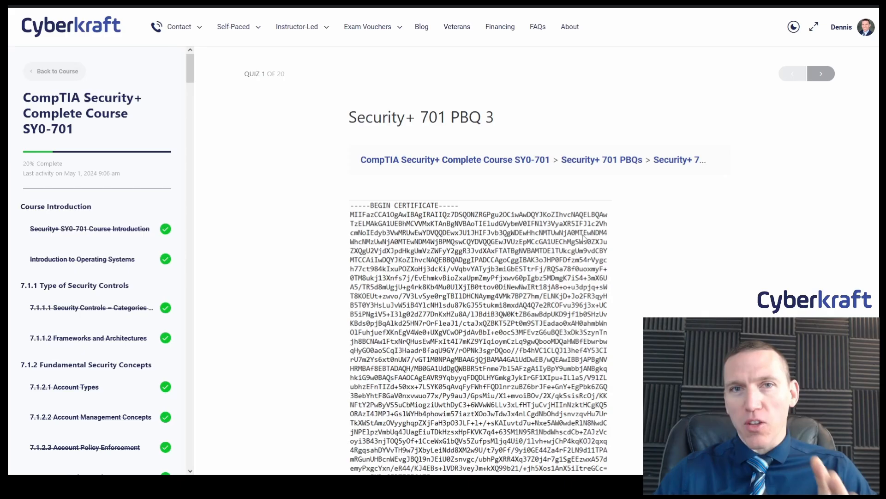
scroll("down", 3)
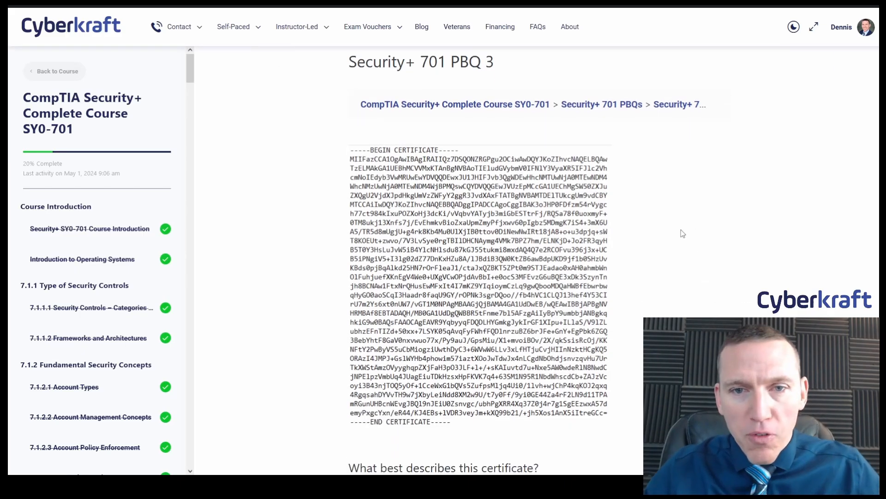
scroll("down", 3)
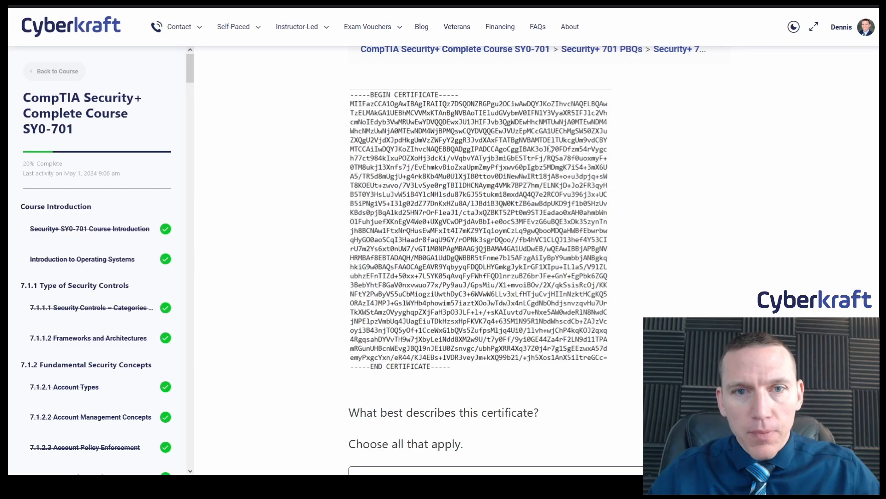
mouse_move(471, 304)
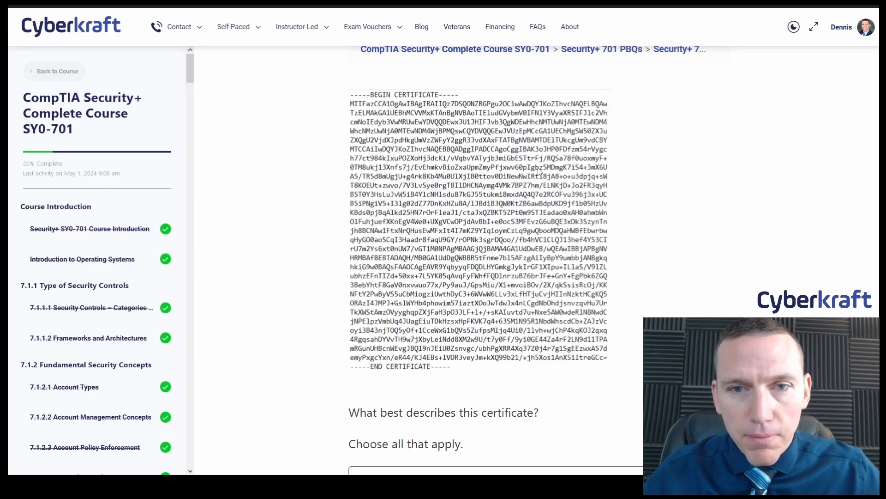
mouse_move(617, 216)
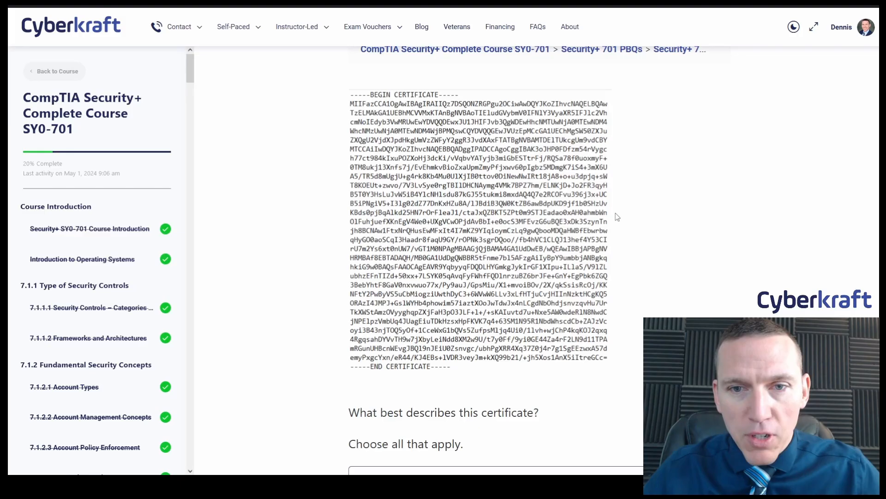
scroll("down", 3)
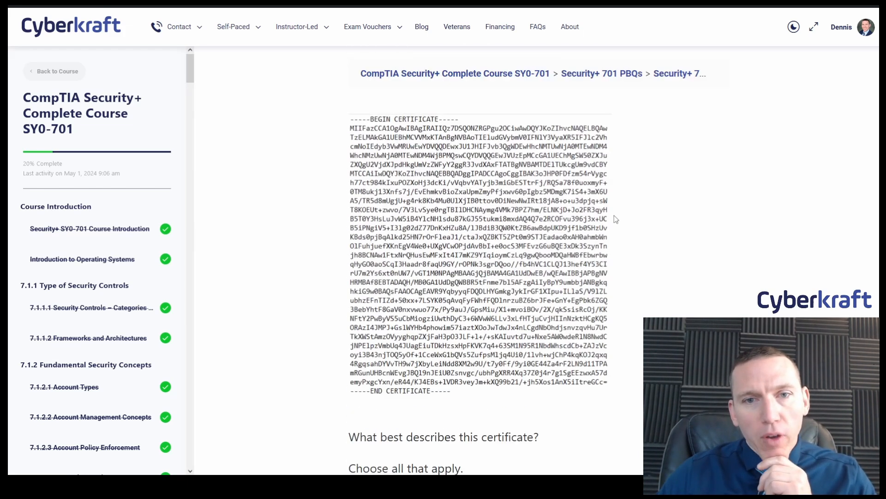
scroll("down", 3)
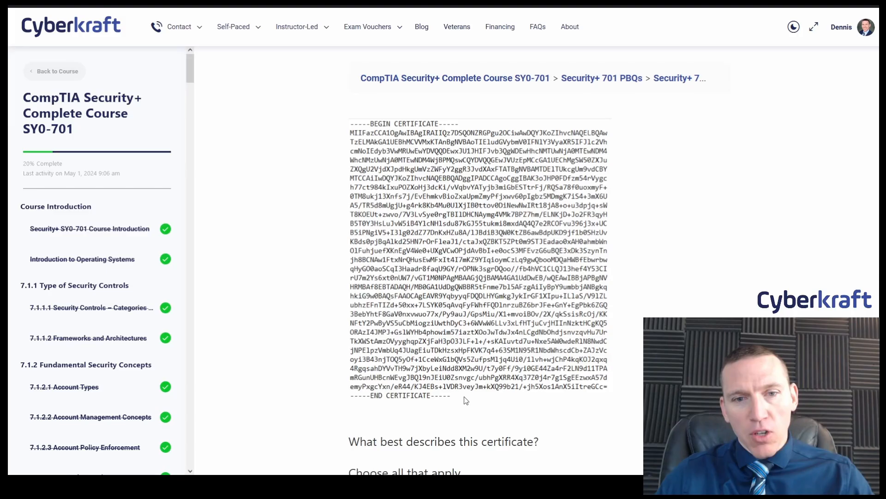
mouse_move(504, 397)
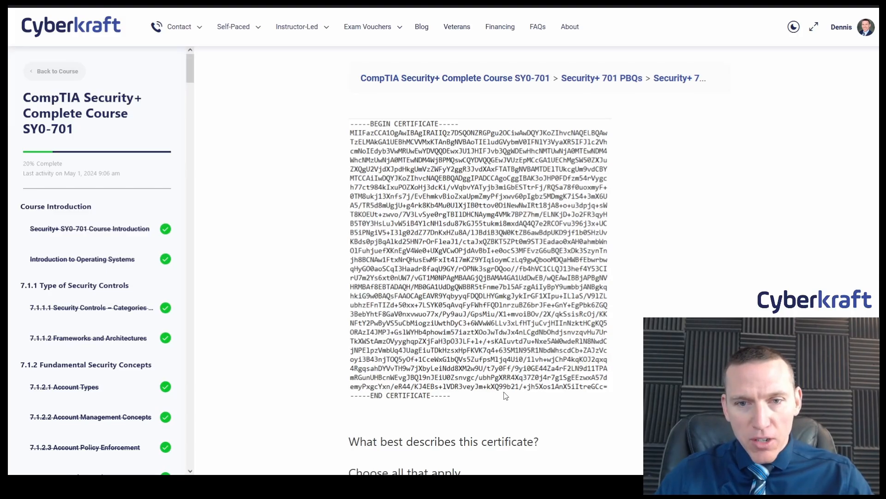
mouse_move(511, 216)
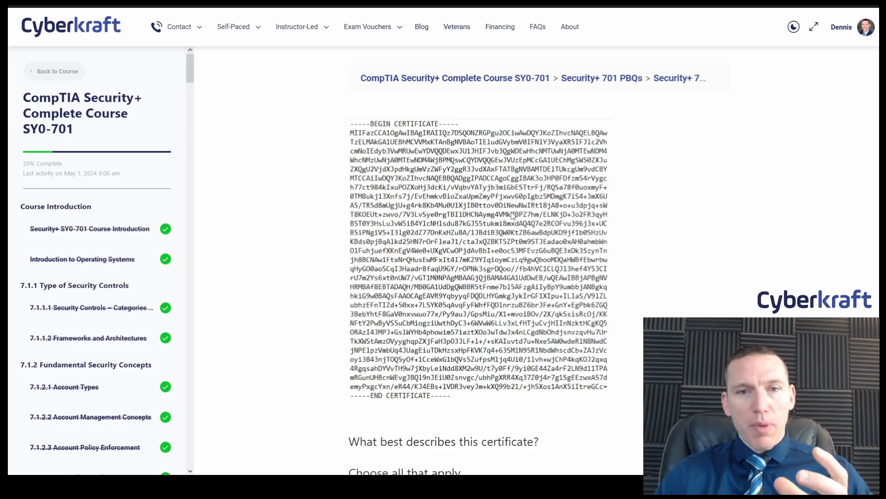
mouse_move(667, 164)
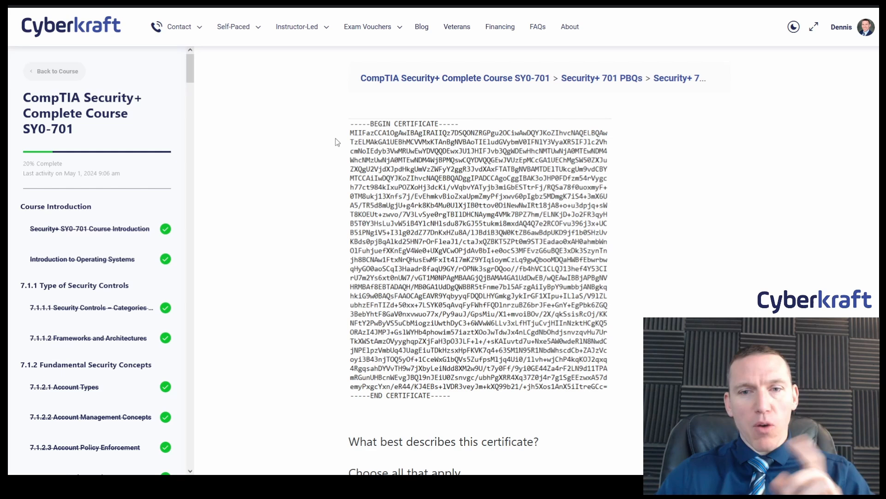
mouse_move(376, 269)
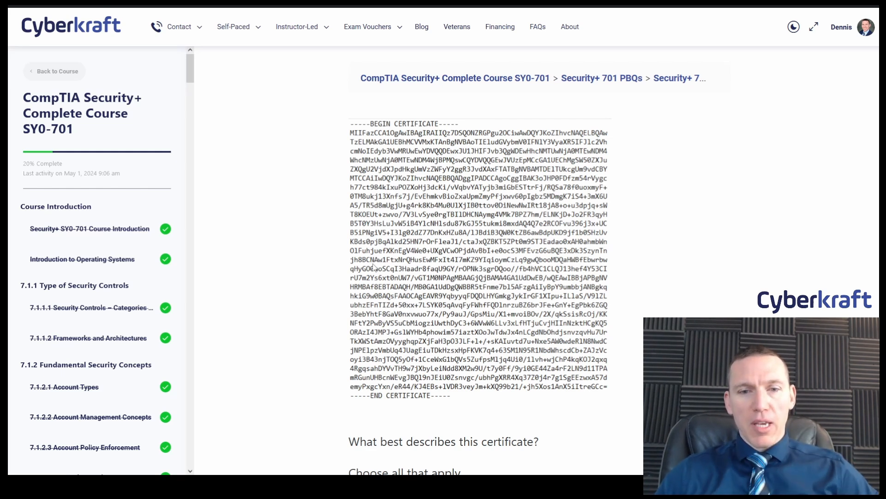
mouse_move(340, 407)
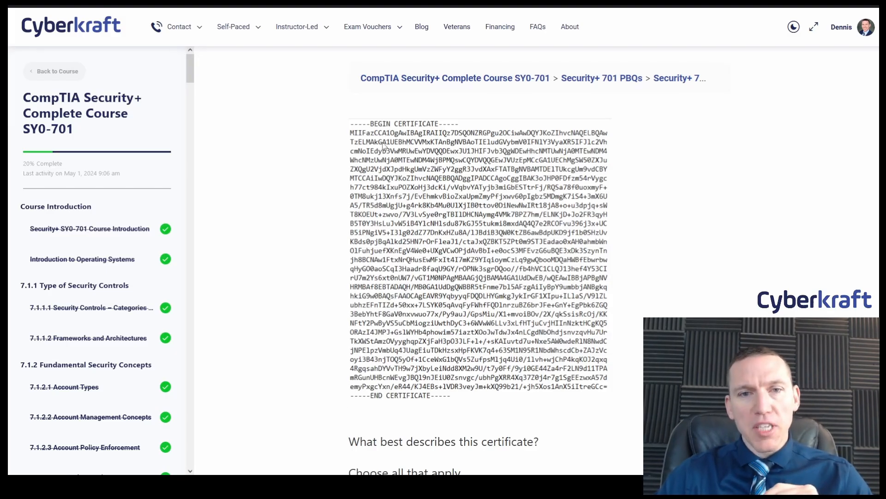
mouse_move(389, 366)
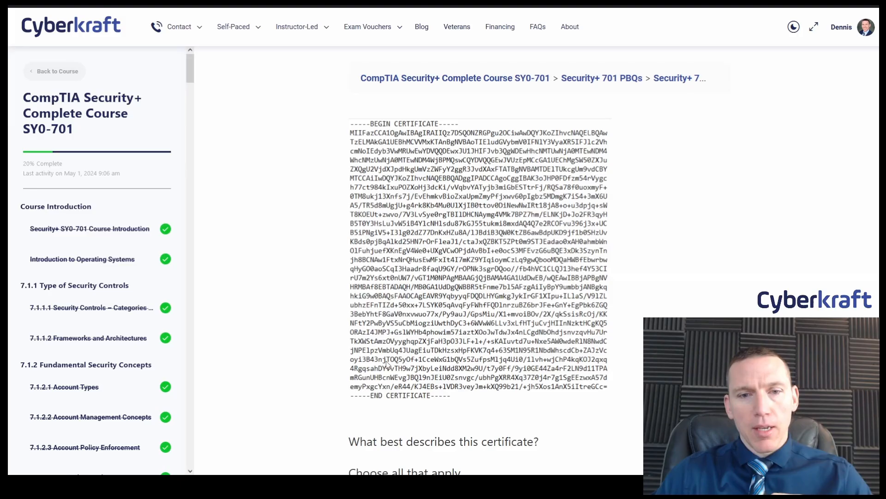
mouse_move(312, 351)
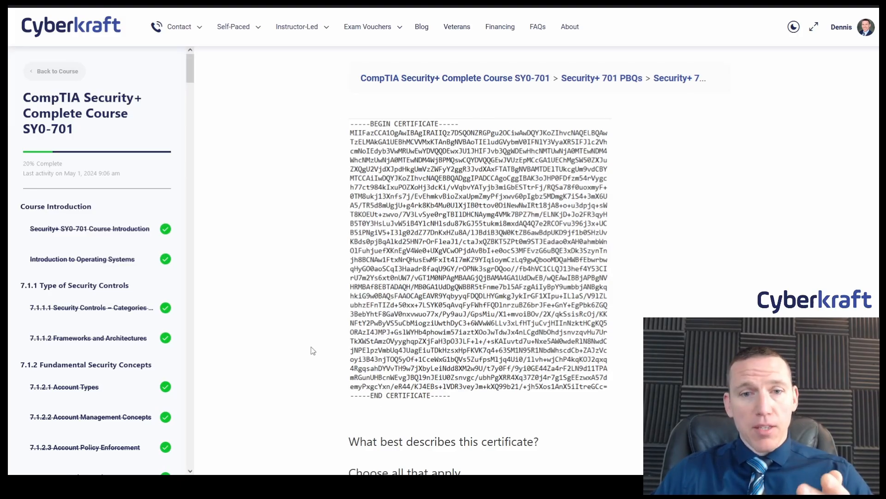
mouse_move(313, 372)
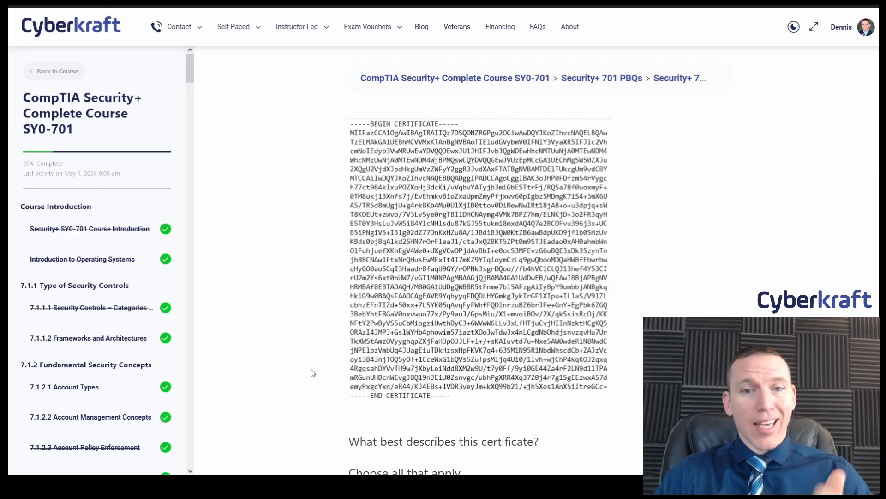
mouse_move(306, 372)
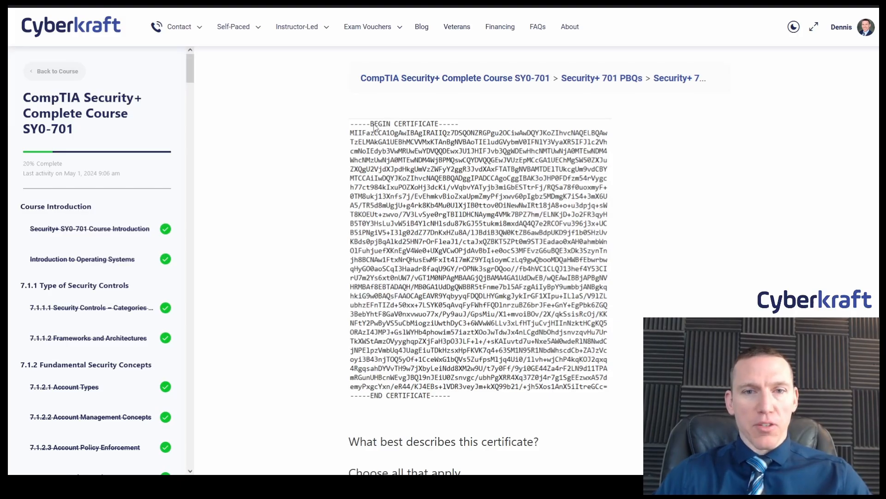
mouse_move(327, 347)
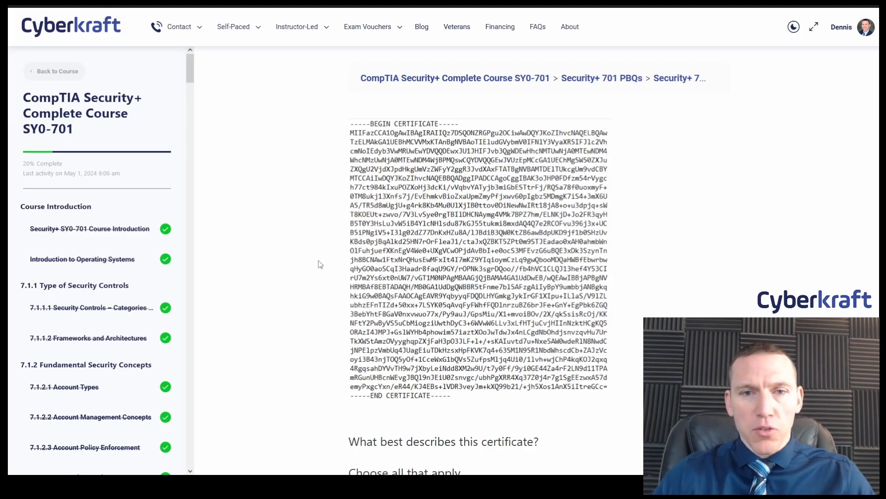
Check CER as an answer to 'What best describes this certificate?'.
scroll("down", 3)
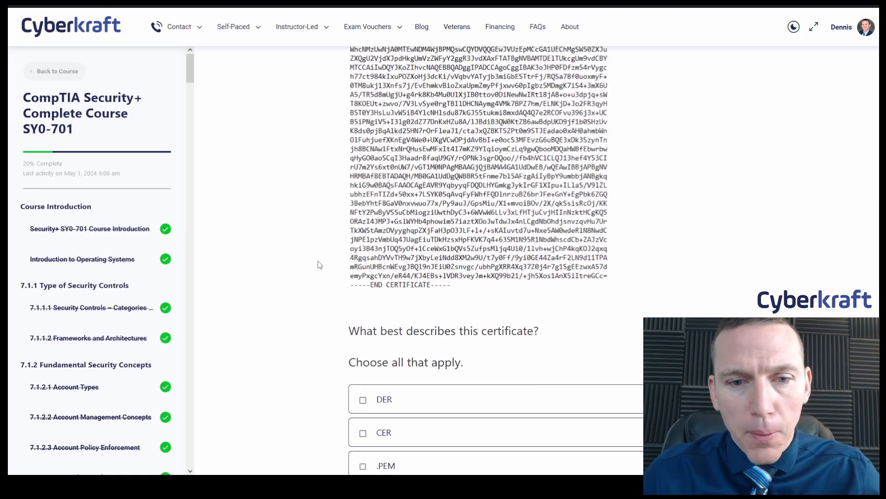
scroll("down", 3)
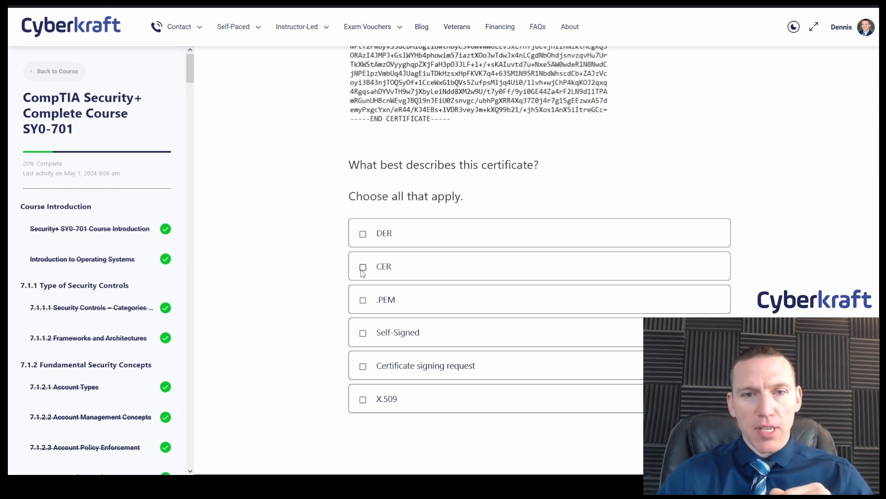
mouse_move(410, 242)
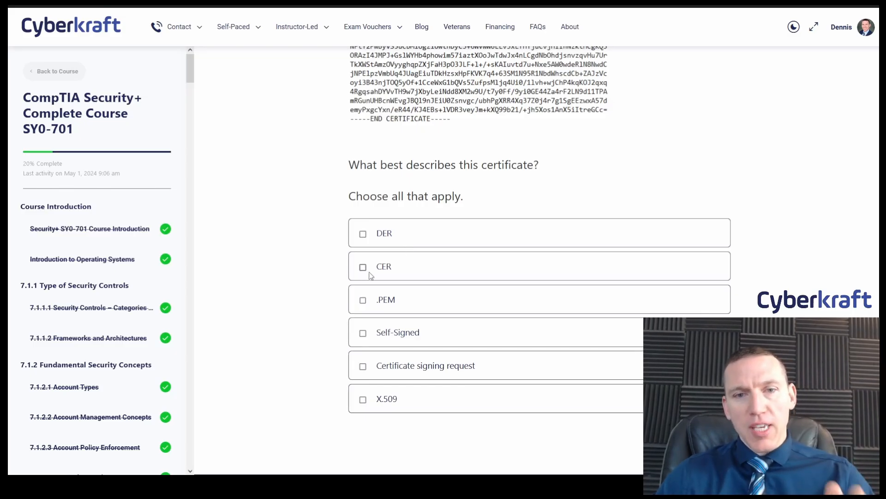
left_click(362, 266)
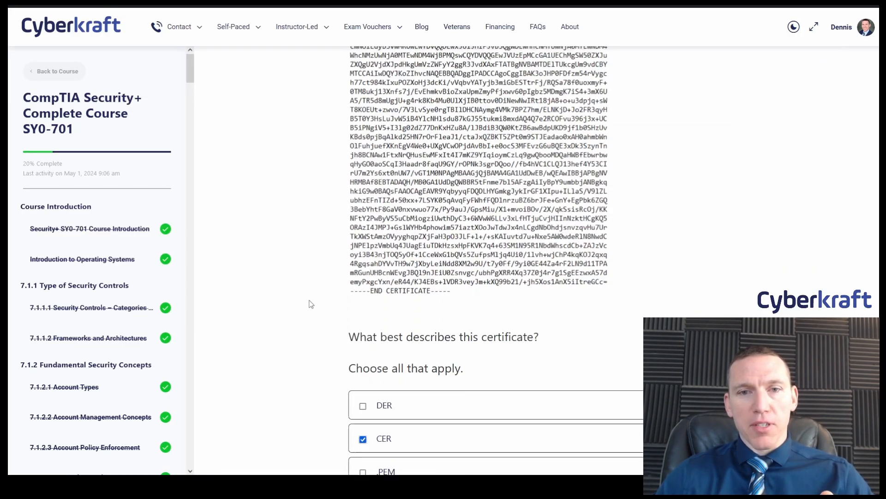
scroll("down", 3)
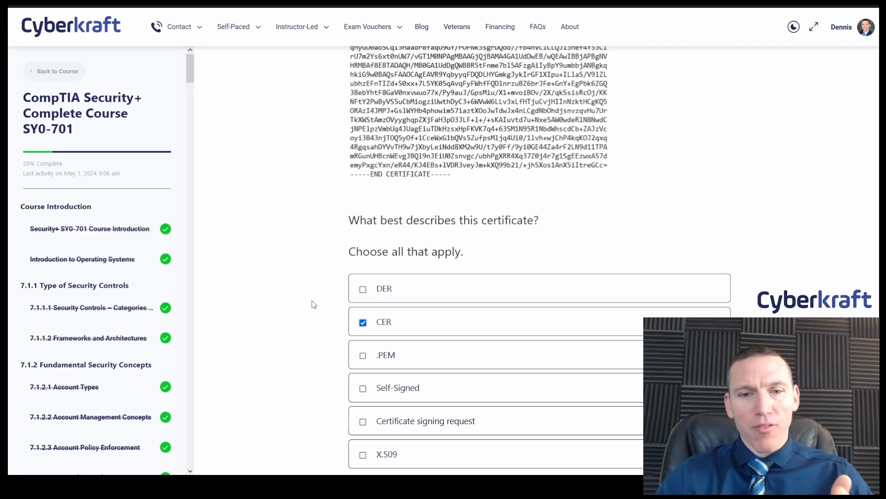
scroll("down", 3)
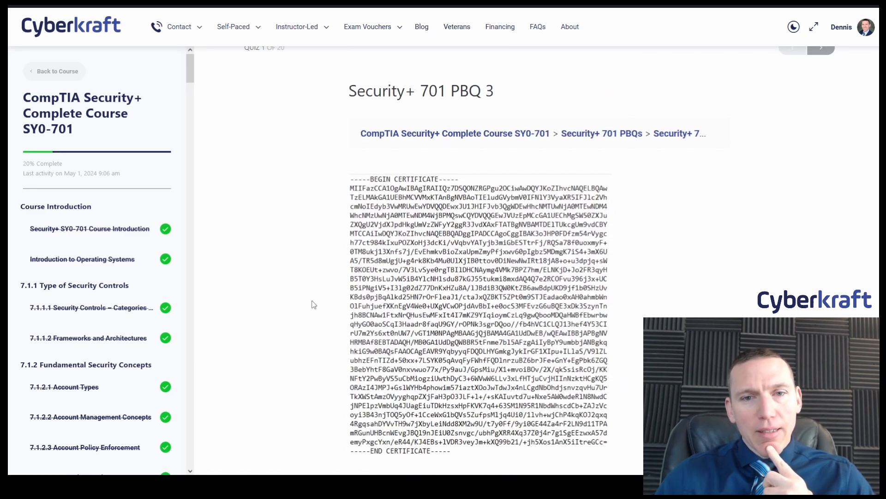
scroll("down", 3)
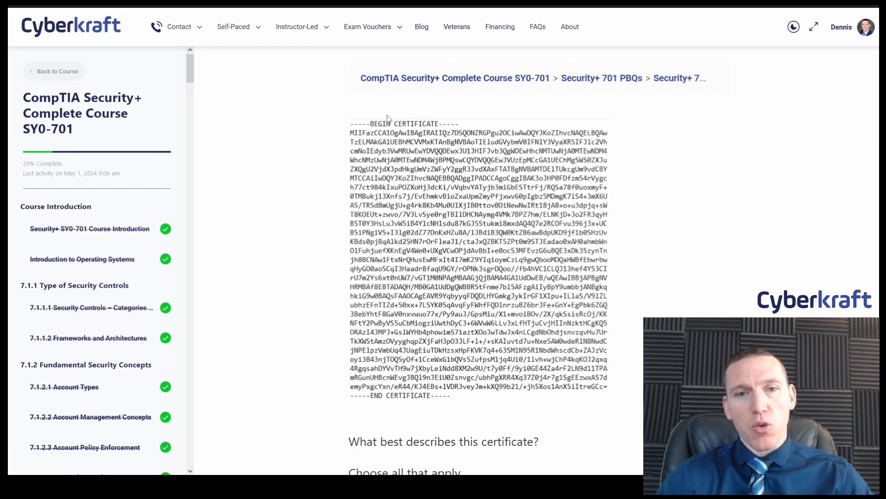
mouse_move(330, 260)
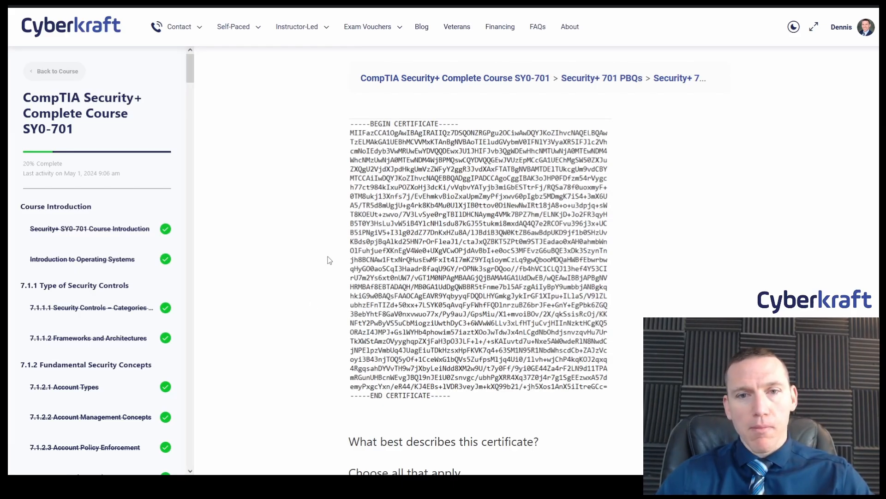
scroll("down", 3)
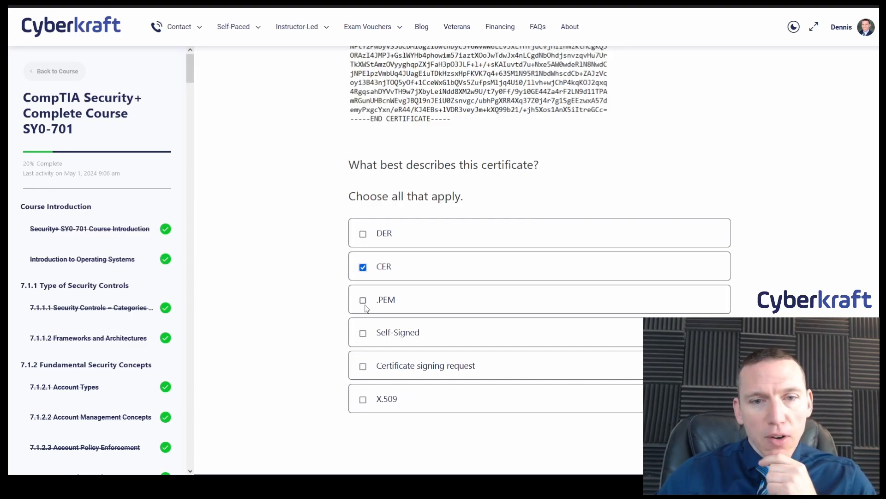
Check .PEM alongside CER as a description of the certificate.
left_click(363, 299)
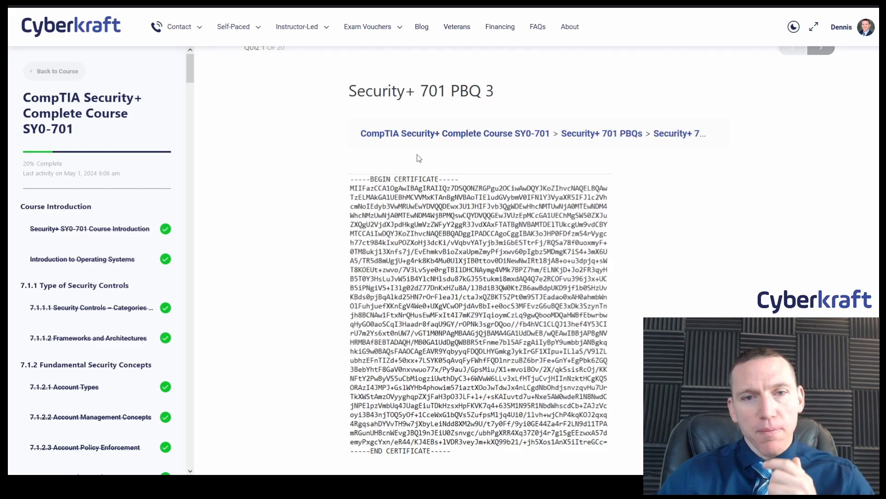
scroll("down", 3)
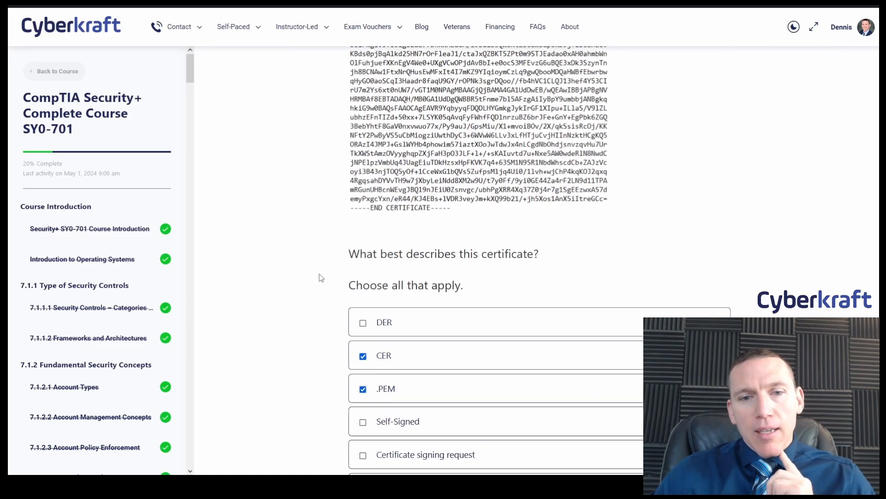
scroll("down", 3)
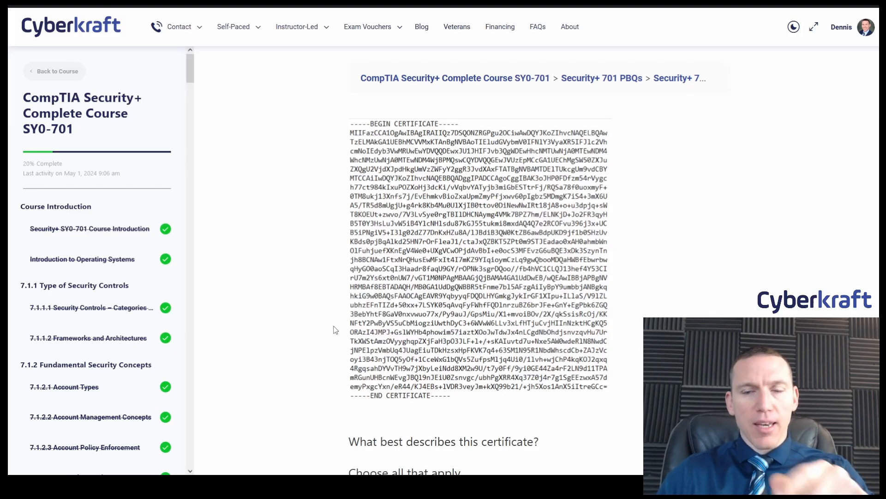
mouse_move(328, 293)
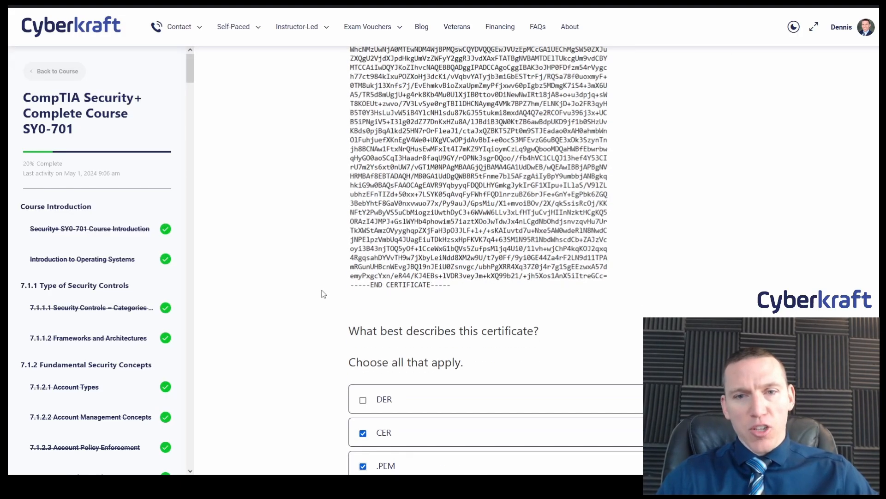
scroll("down", 3)
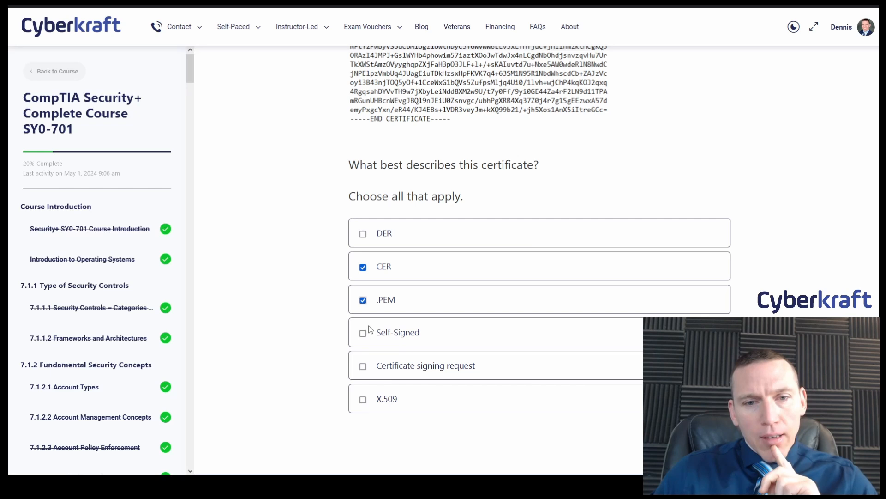
mouse_move(420, 375)
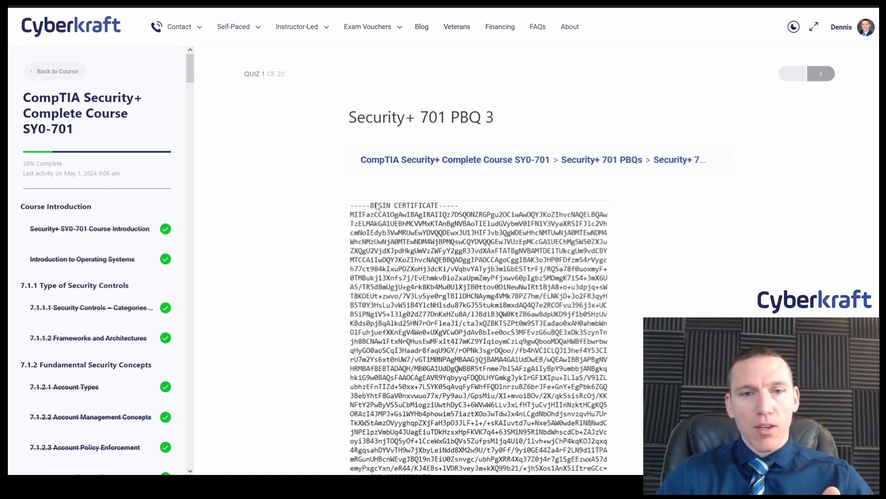
scroll("down", 3)
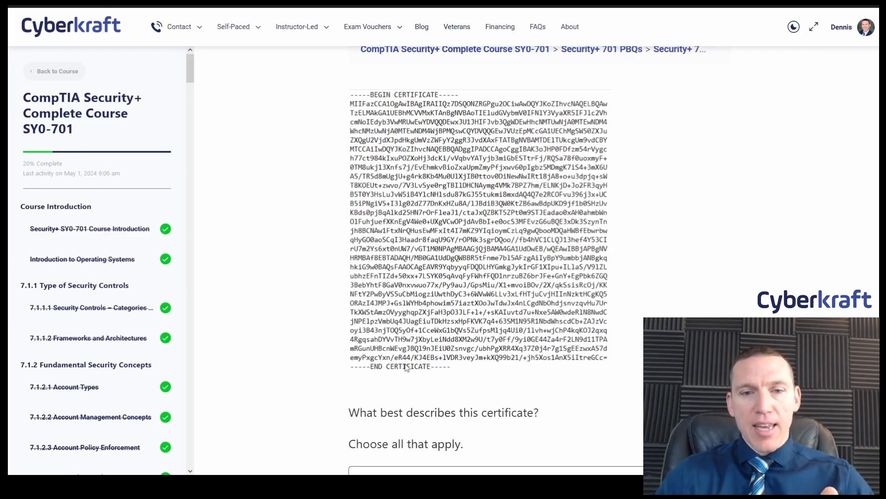
scroll("down", 3)
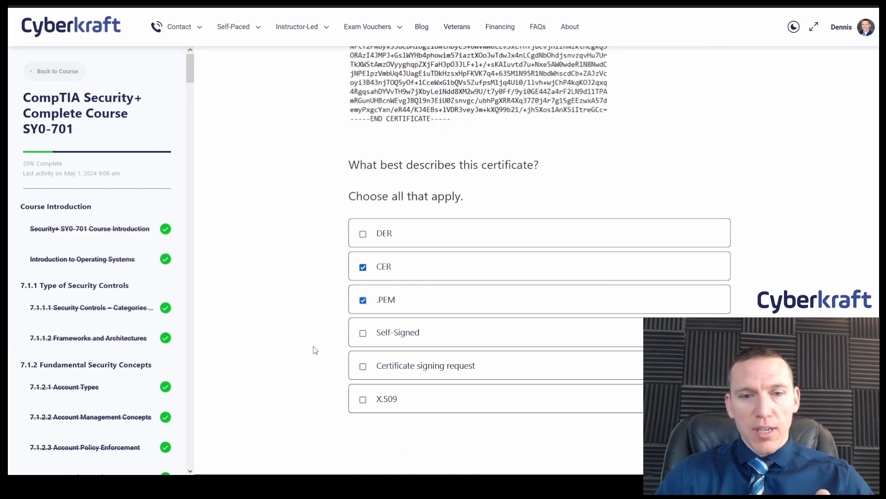
mouse_move(400, 379)
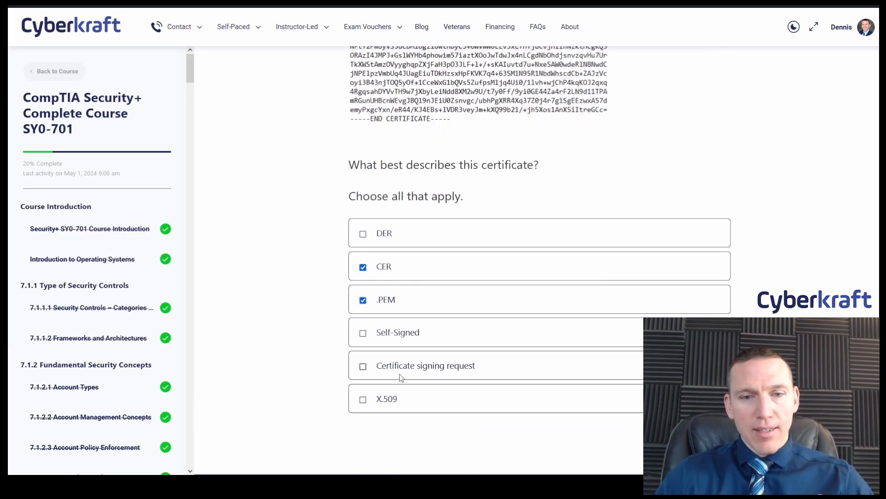
mouse_move(330, 423)
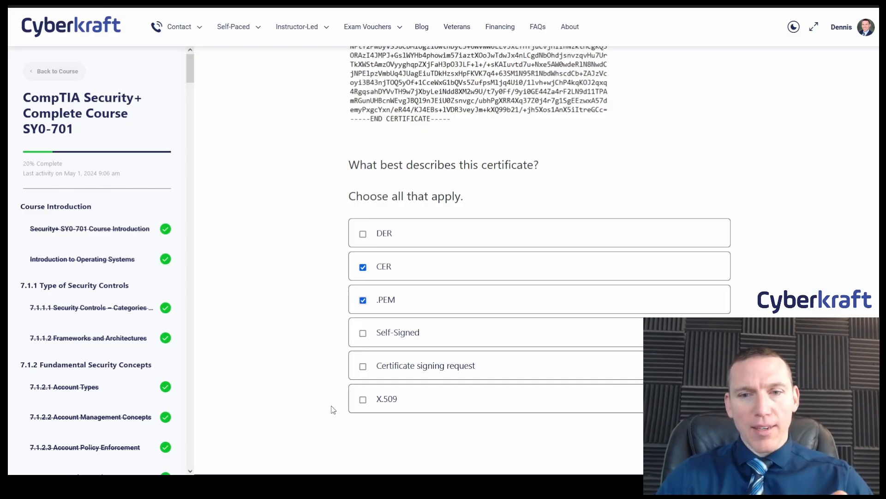
scroll("down", 3)
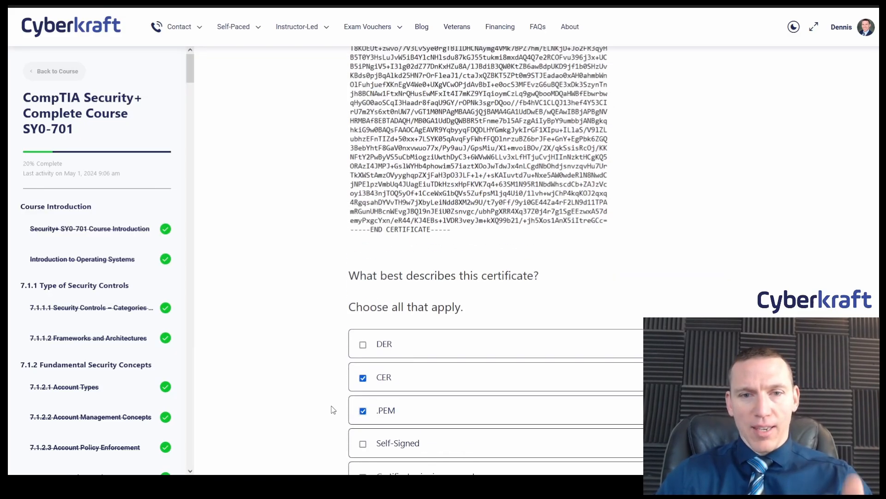
scroll("down", 3)
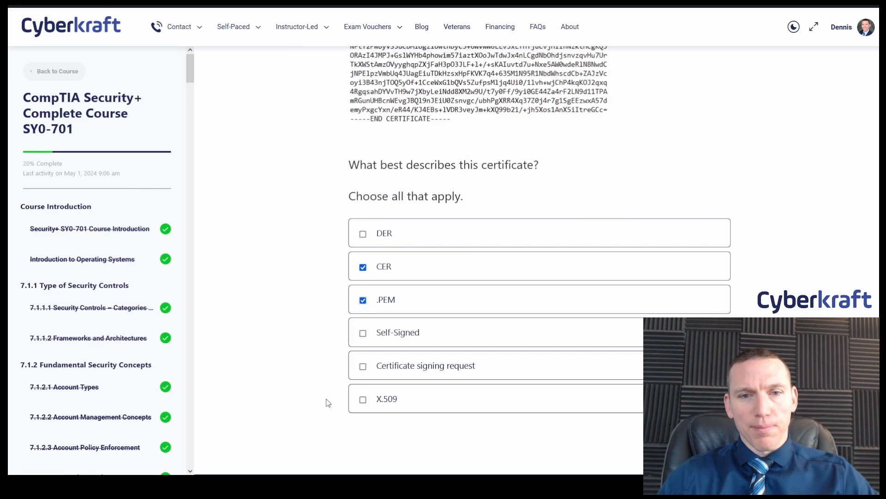
Check X.509 as a third description of the certificate, joining CER and .PEM.
left_click(362, 398)
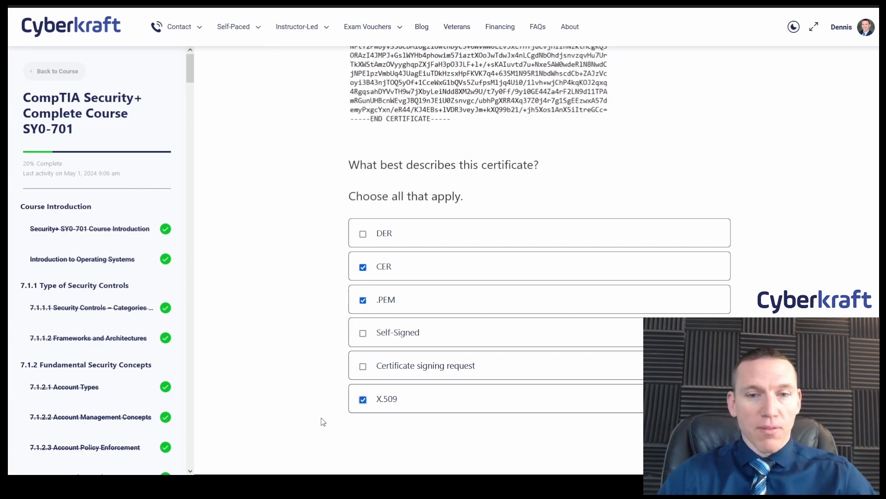
scroll("down", 3)
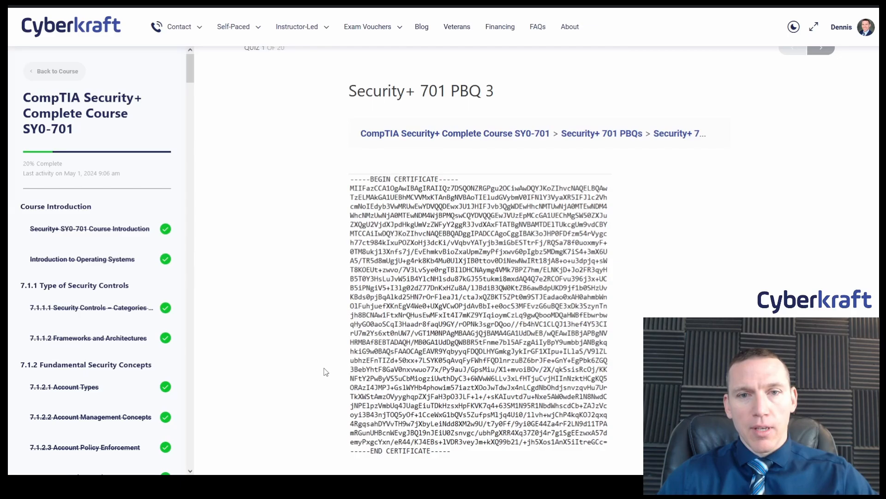
scroll("down", 3)
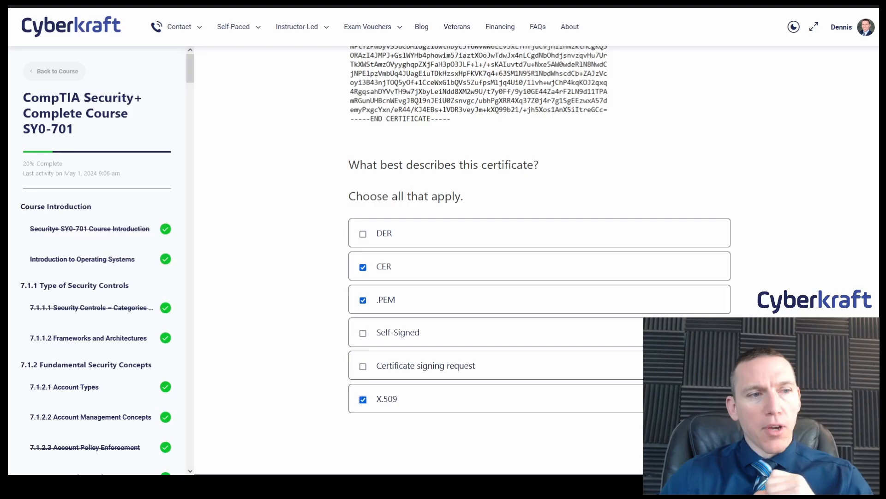
Scroll to read the untrusted intranet connection ticket and certificate-store screenshot.
scroll("down", 3)
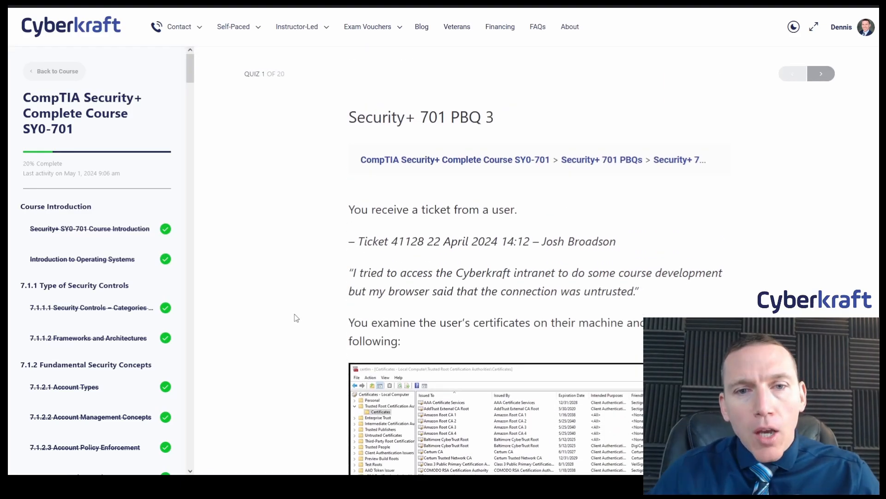
scroll("down", 3)
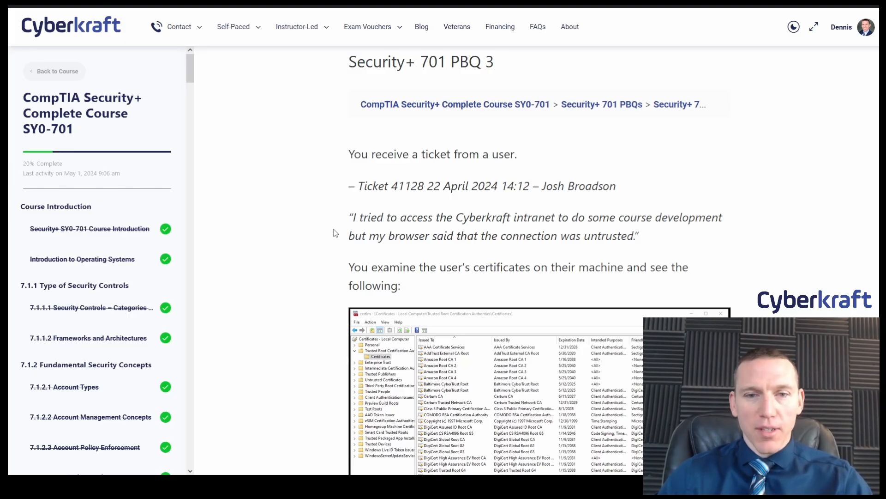
scroll("down", 3)
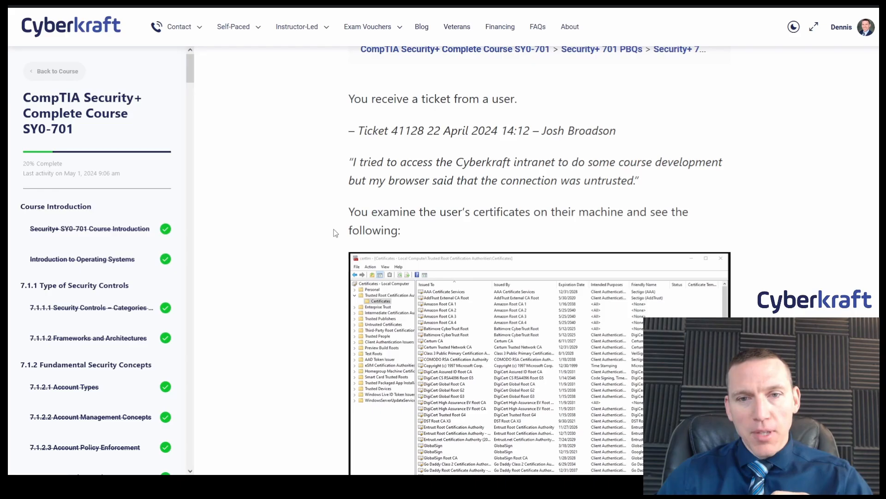
scroll("down", 3)
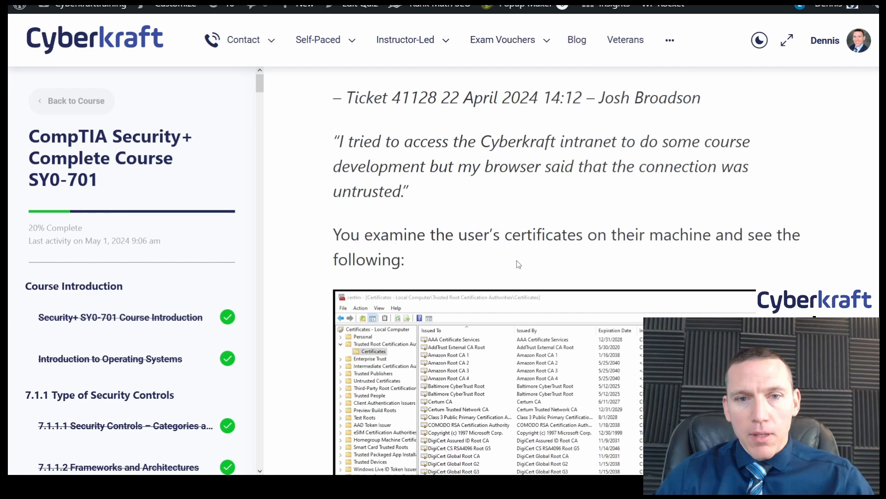
scroll("down", 3)
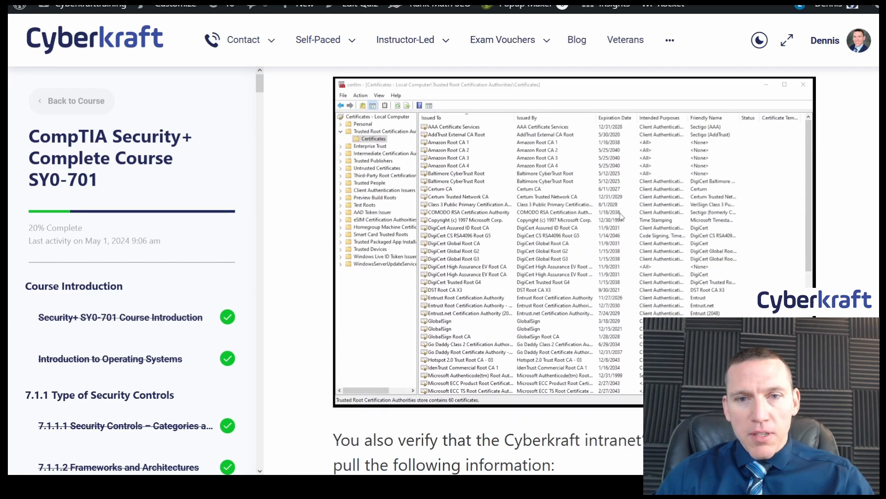
scroll("down", 3)
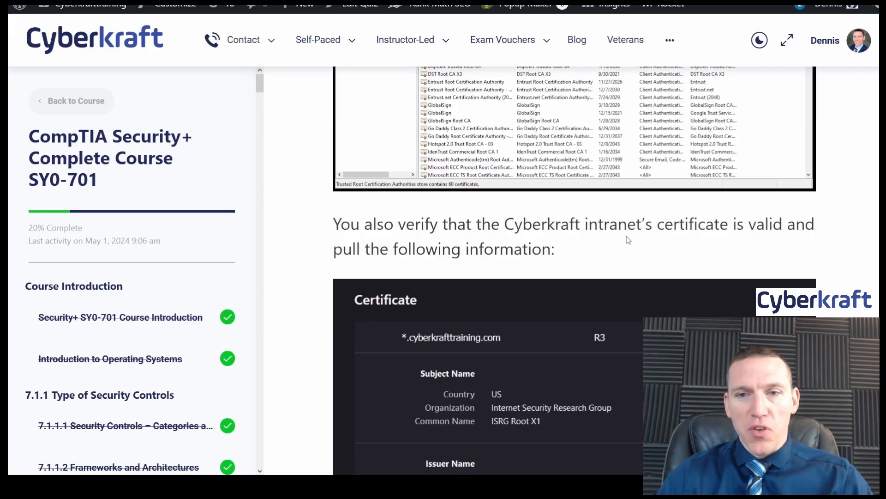
scroll("down", 3)
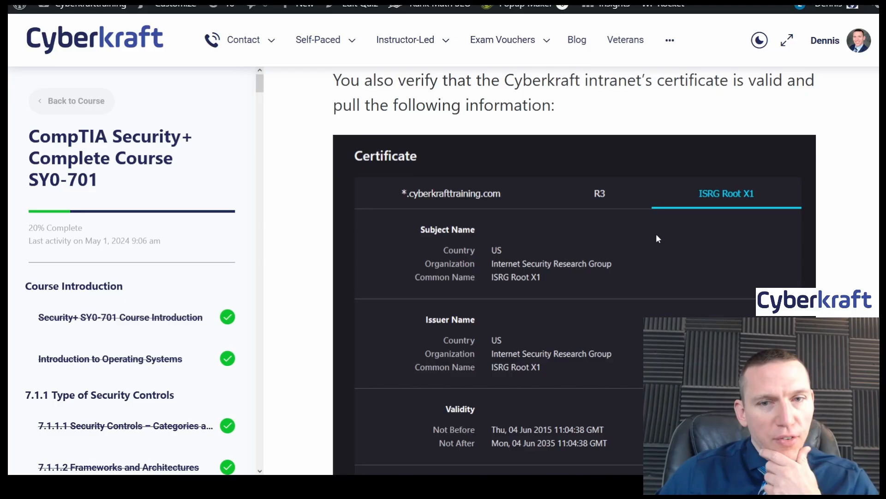
scroll("down", 3)
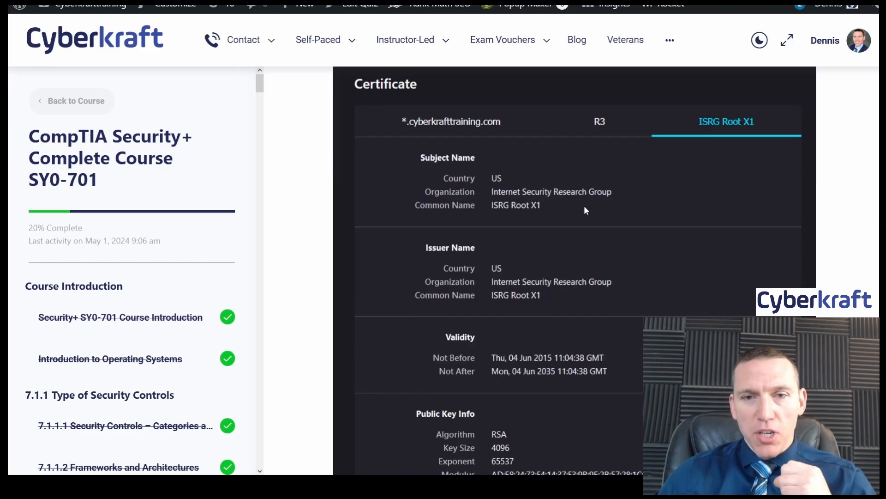
mouse_move(515, 220)
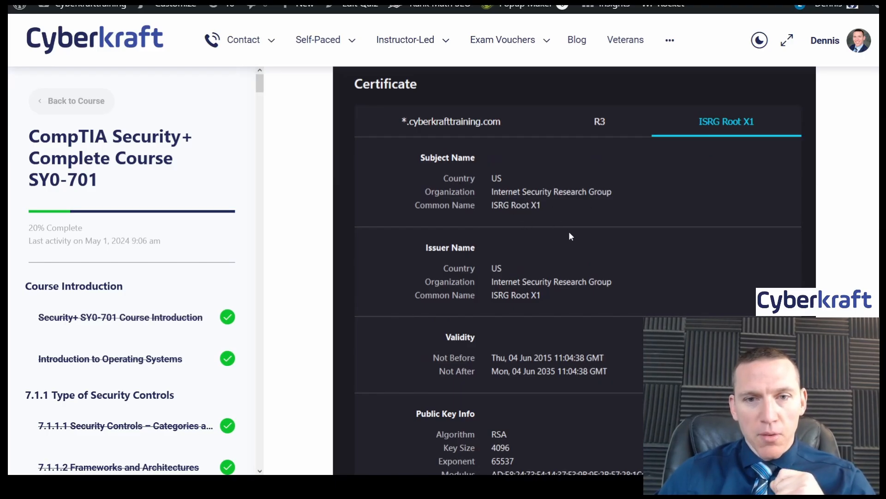
scroll("down", 3)
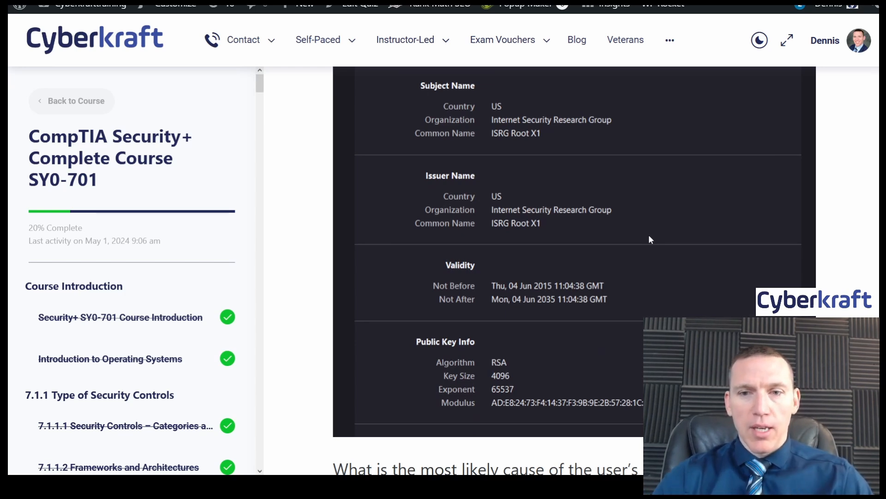
mouse_move(622, 240)
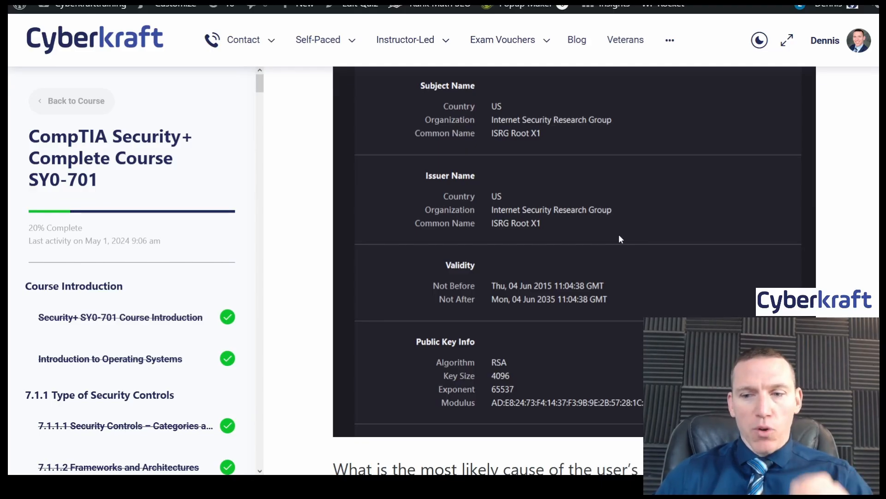
scroll("down", 3)
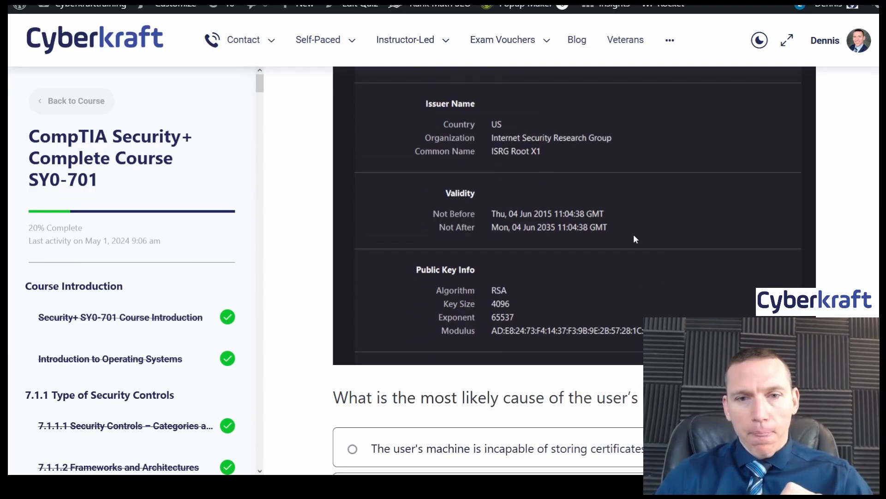
scroll("down", 3)
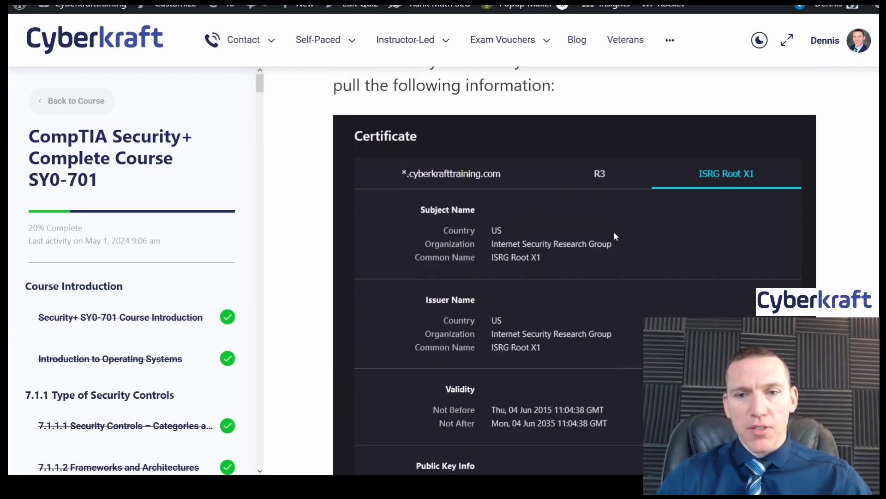
scroll("down", 3)
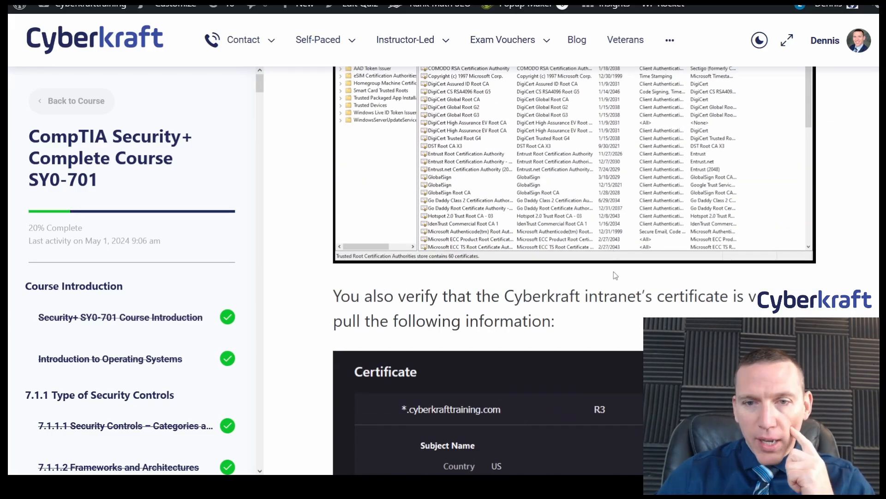
scroll("down", 3)
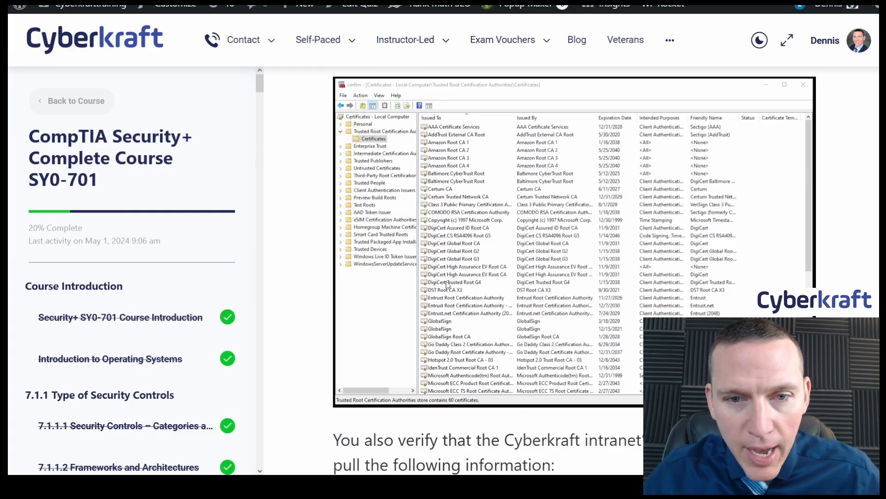
scroll("down", 3)
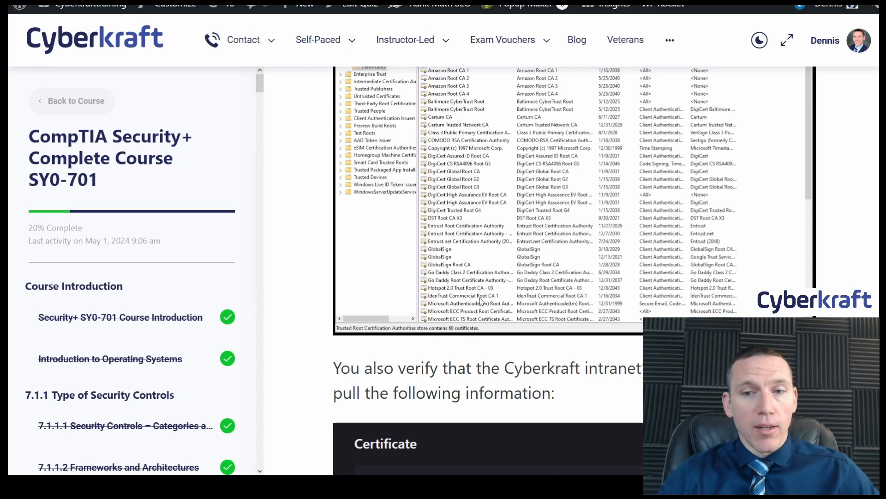
scroll("down", 3)
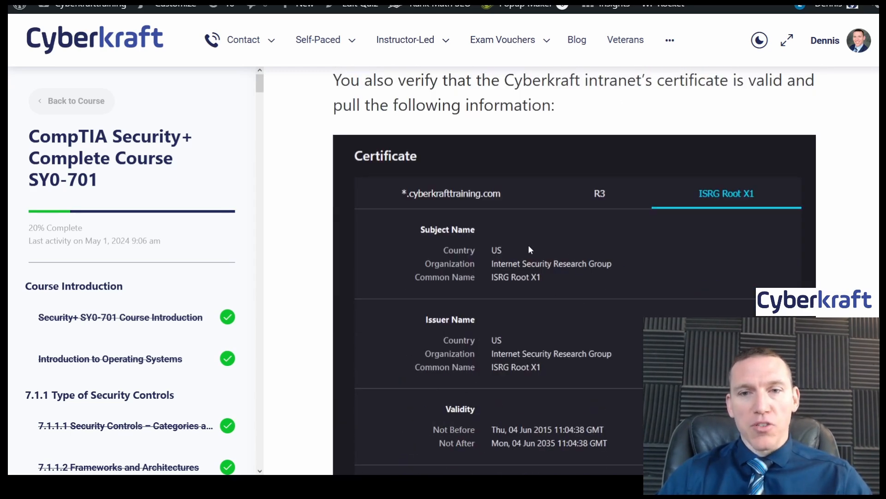
scroll("down", 3)
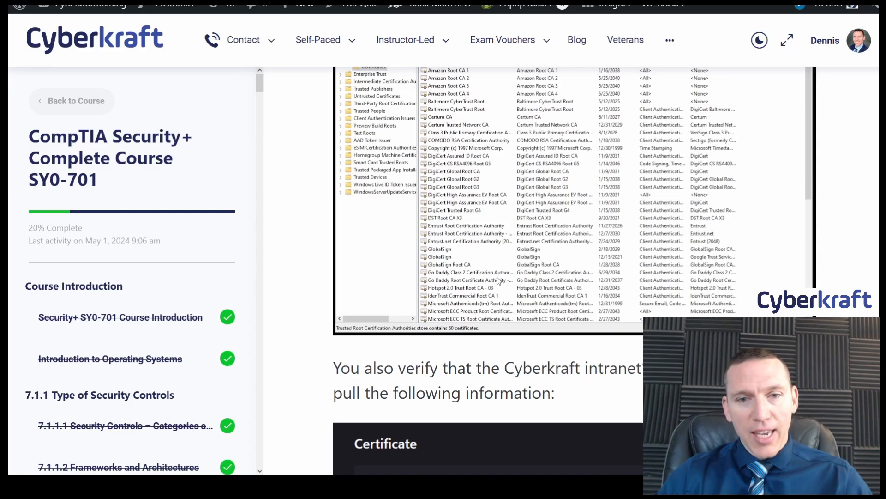
mouse_move(449, 298)
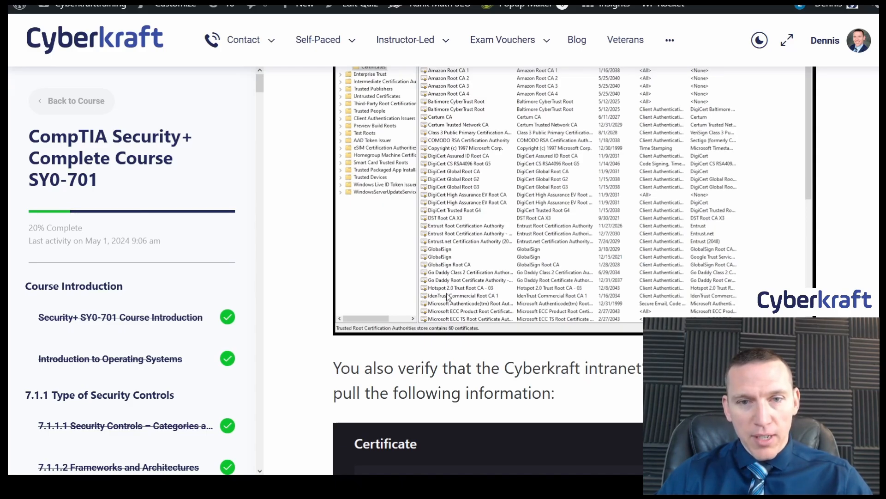
mouse_move(471, 301)
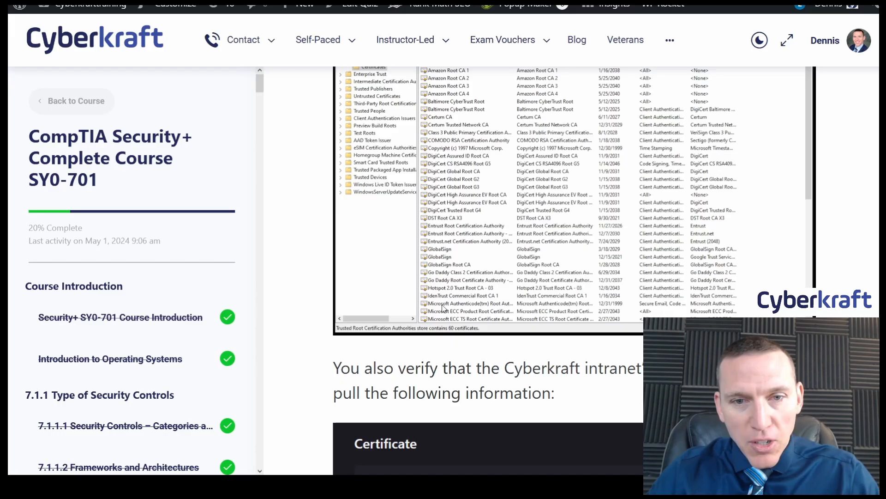
mouse_move(519, 311)
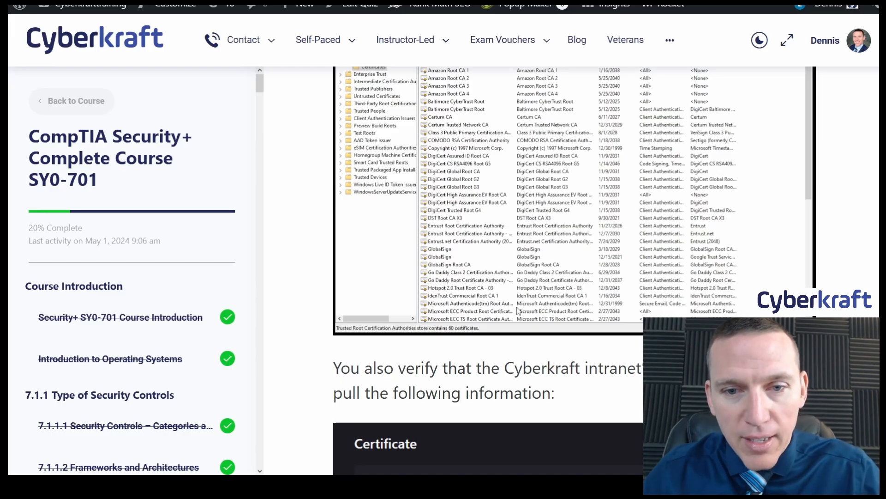
scroll("down", 3)
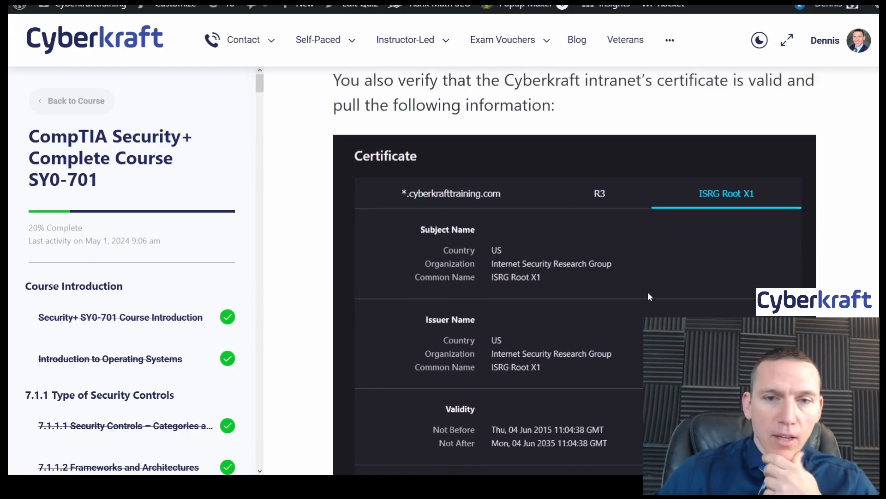
scroll("down", 3)
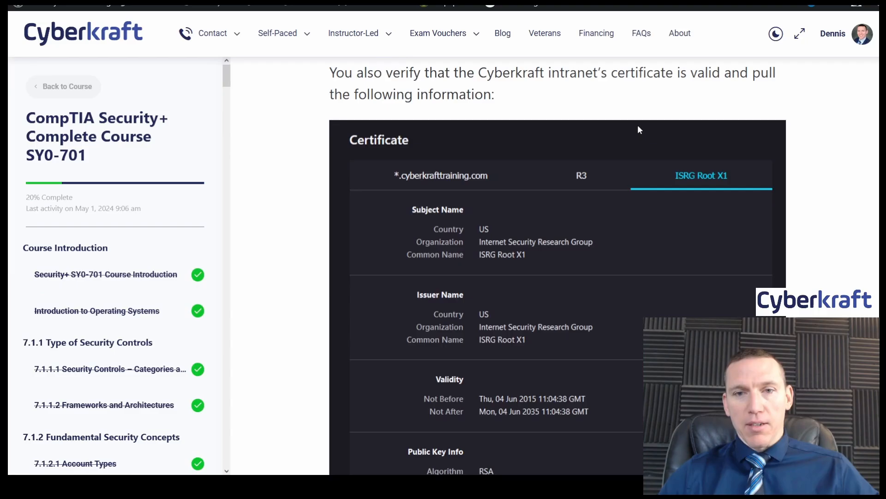
Select Broken chain of trust as the most likely cause of the user's certificate issue.
scroll("down", 3)
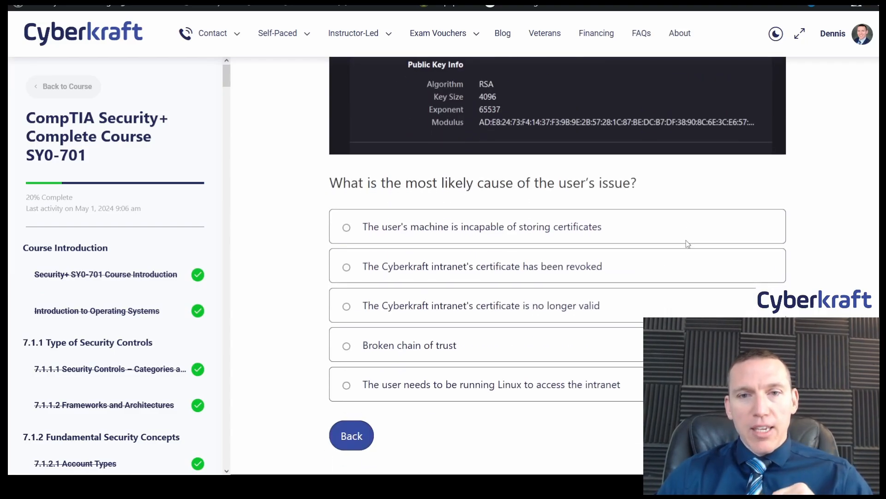
mouse_move(683, 238)
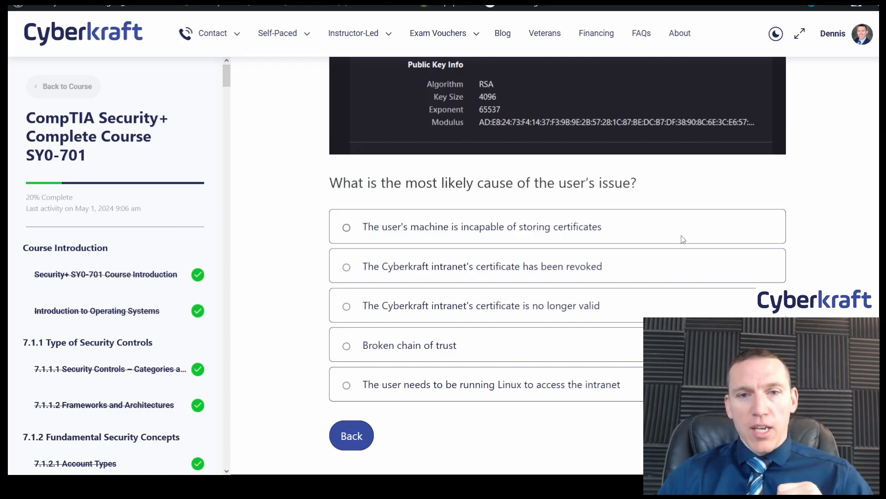
mouse_move(526, 231)
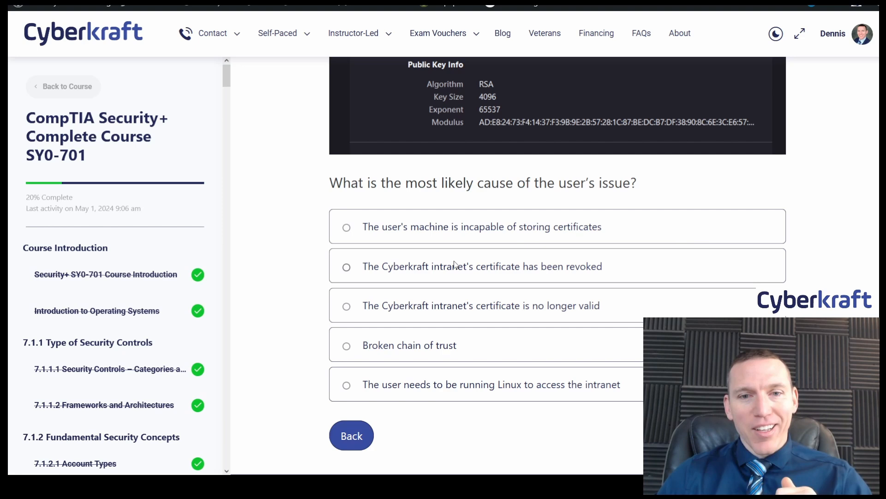
mouse_move(517, 270)
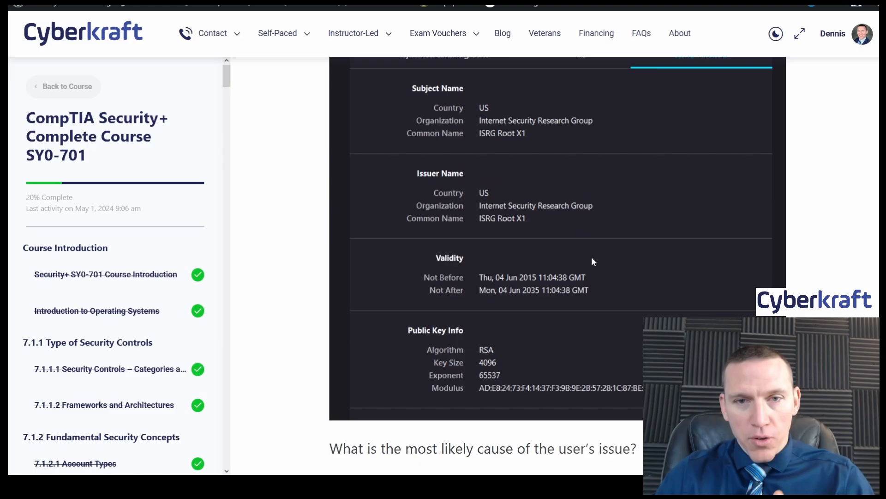
scroll("down", 3)
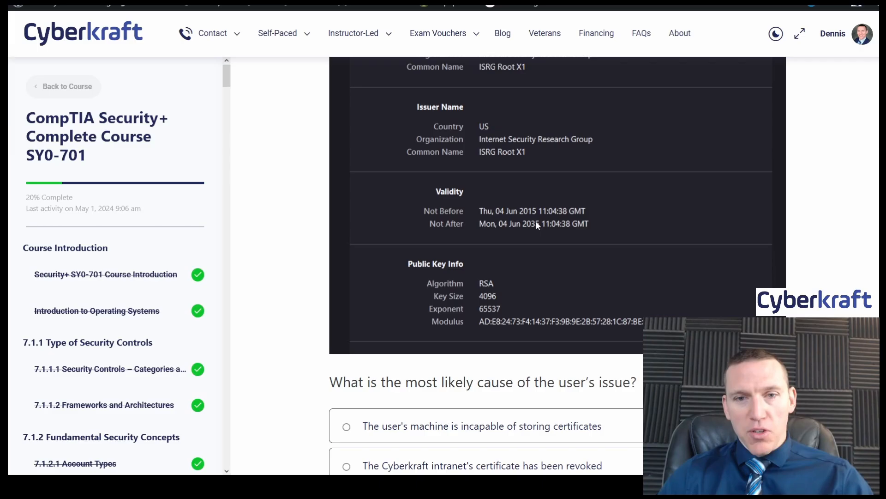
scroll("down", 3)
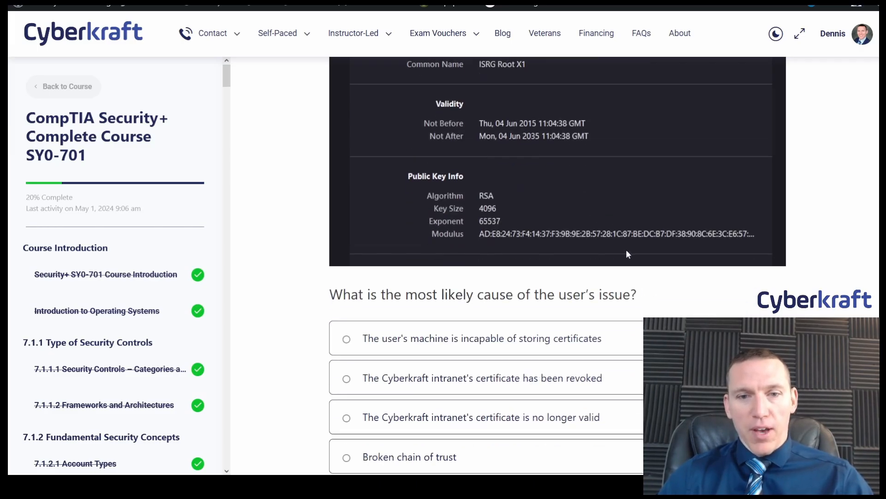
scroll("down", 3)
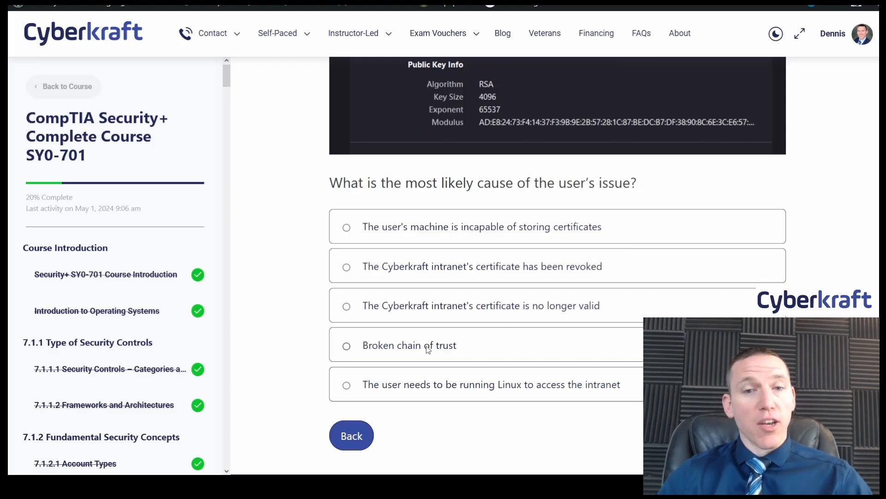
left_click(347, 345)
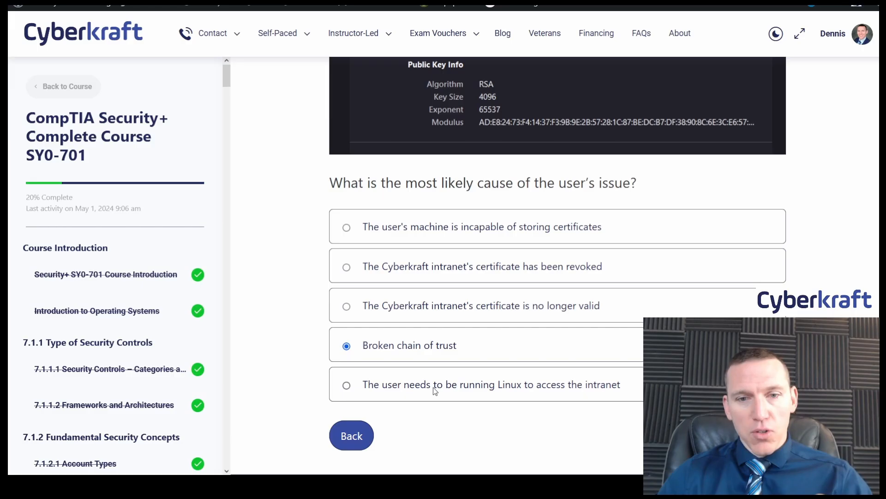
mouse_move(573, 402)
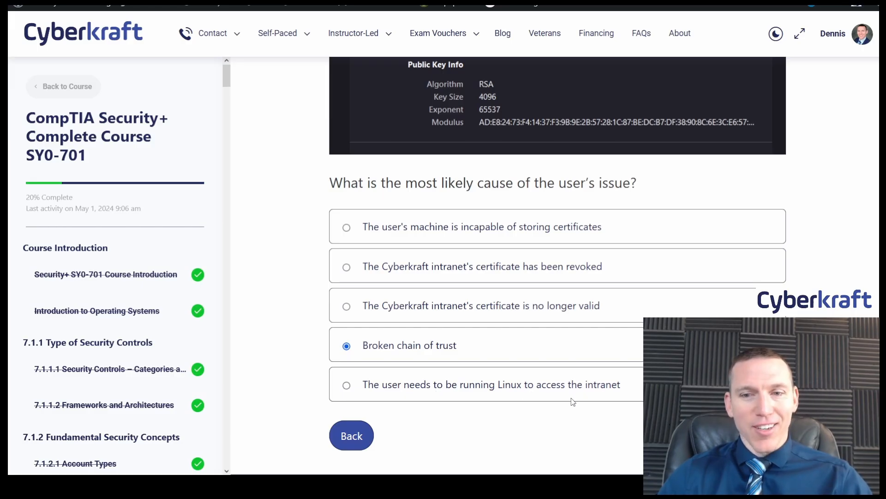
mouse_move(558, 405)
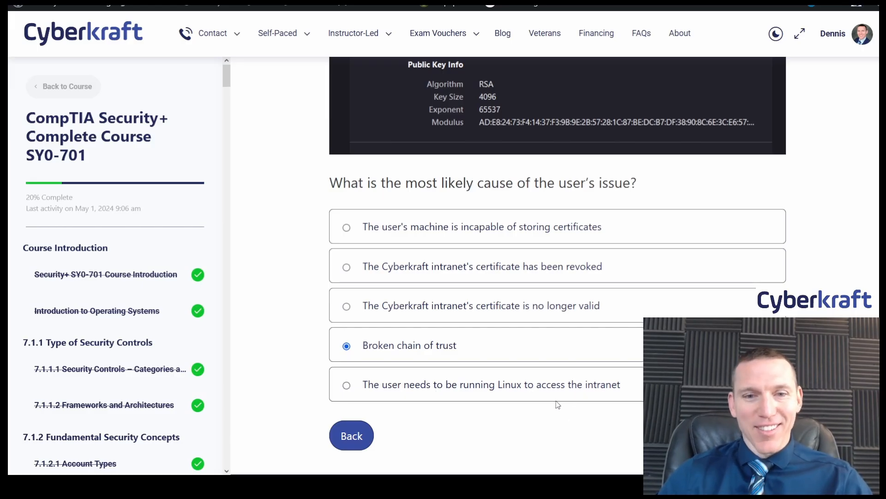
scroll("down", 3)
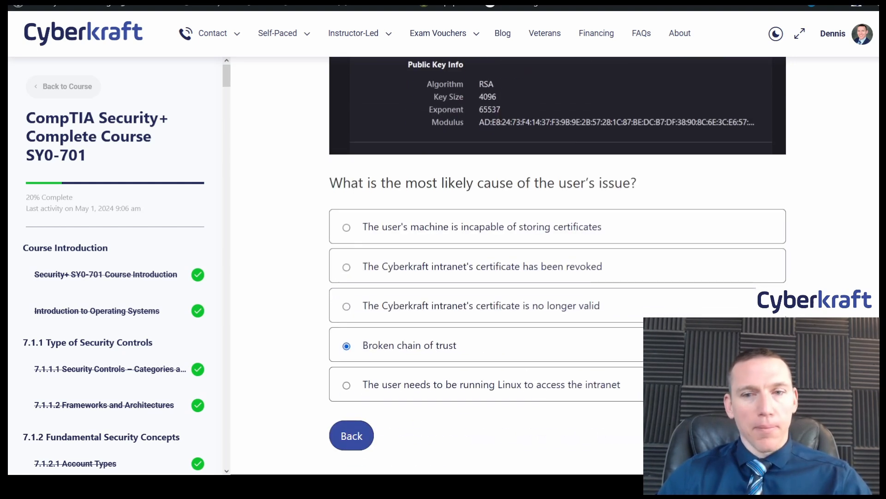
Move to the extensions question and check .crt, .cer, .der and .pem, leaving .bfx and .lob unchecked.
left_click(351, 435)
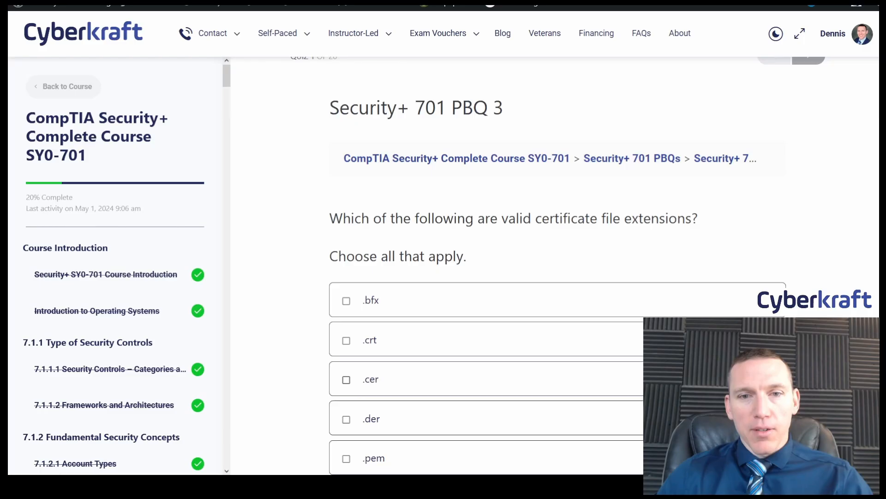
scroll("down", 3)
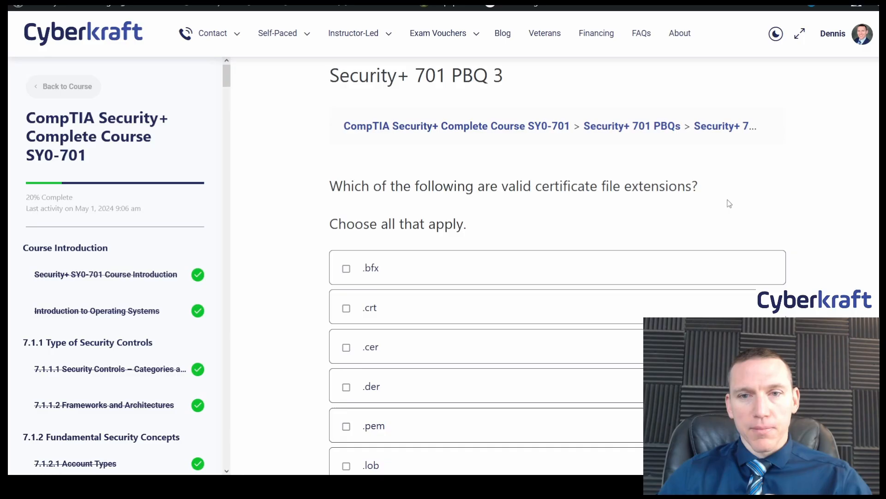
mouse_move(600, 218)
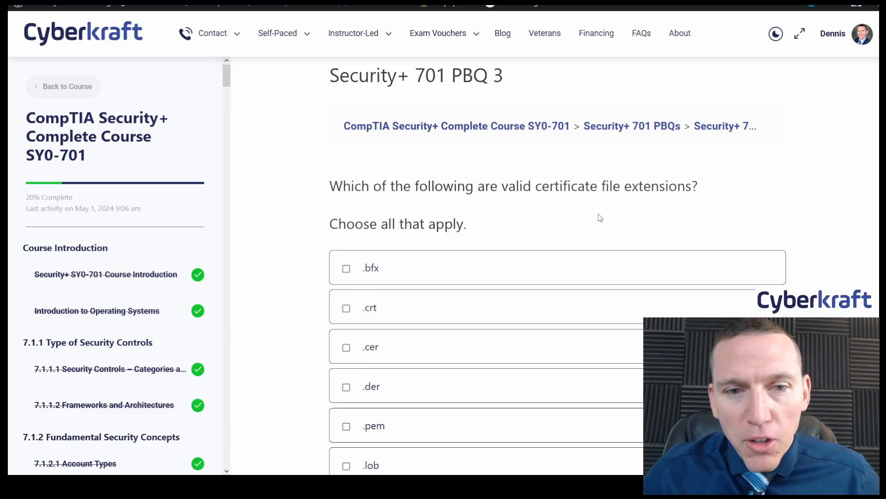
scroll("down", 3)
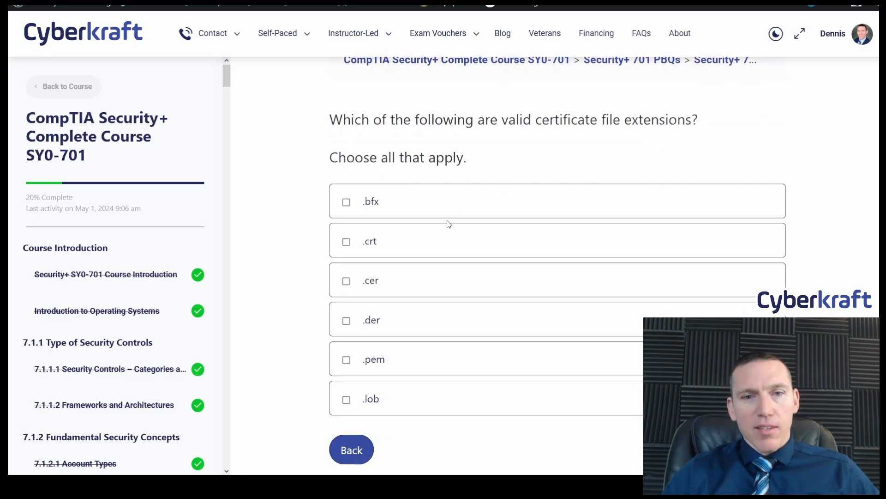
mouse_move(396, 243)
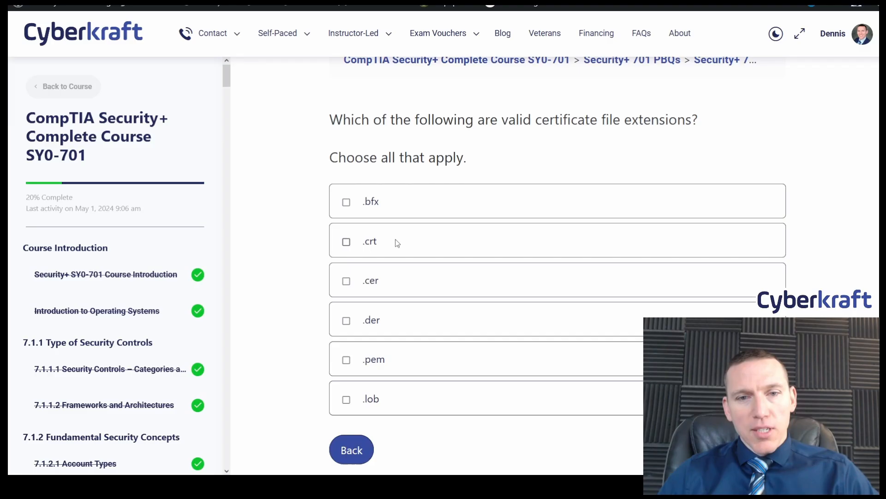
mouse_move(383, 321)
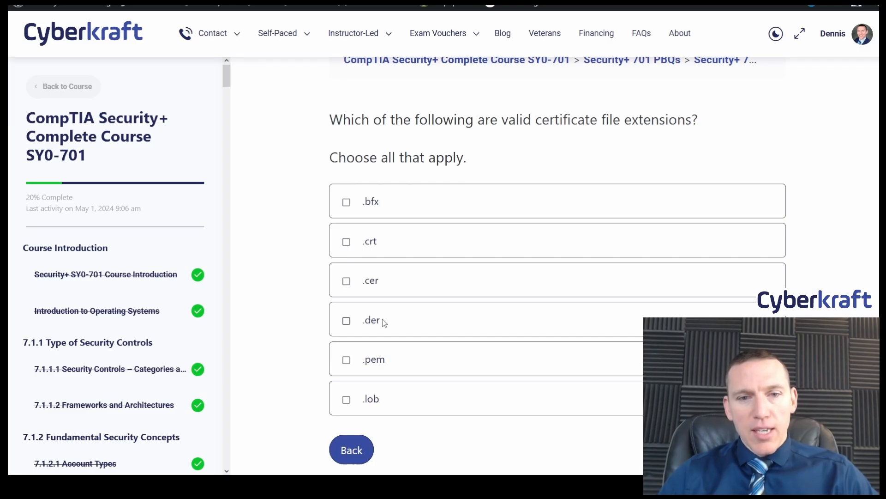
mouse_move(392, 399)
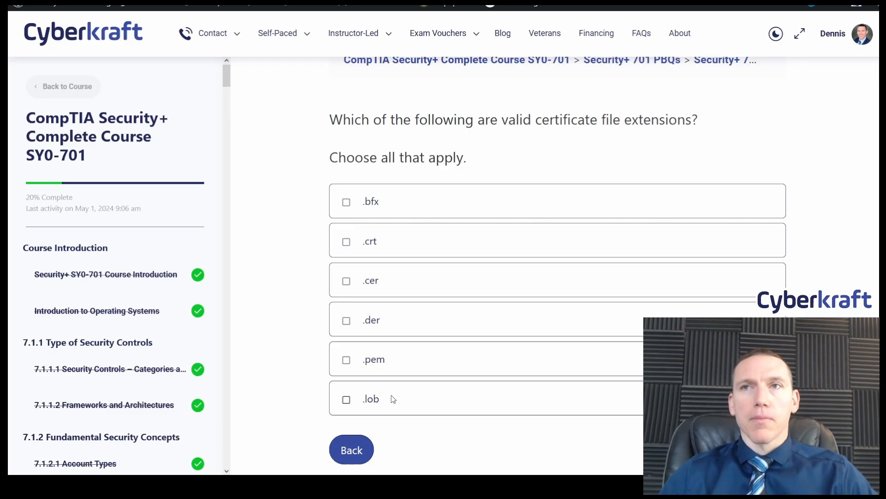
mouse_move(396, 211)
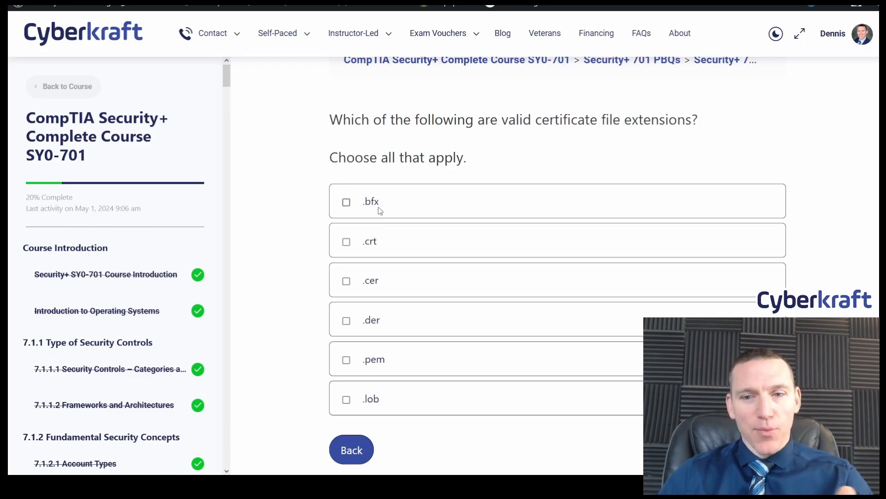
mouse_move(383, 247)
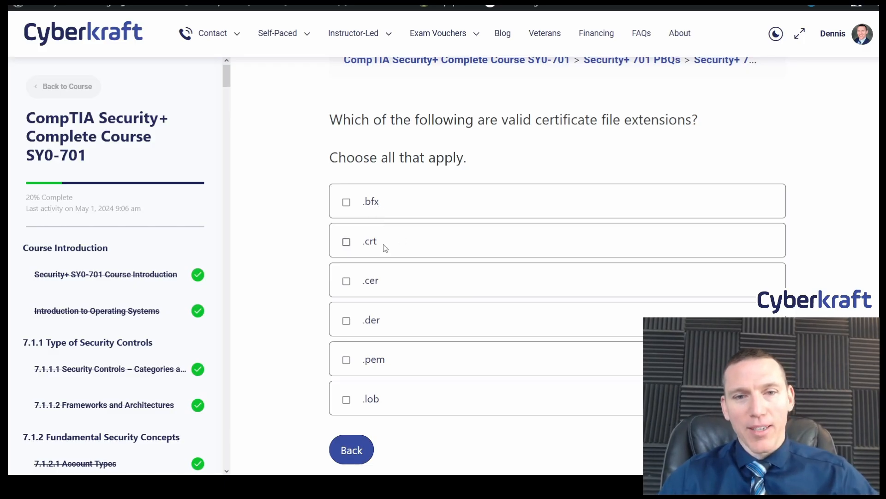
mouse_move(354, 251)
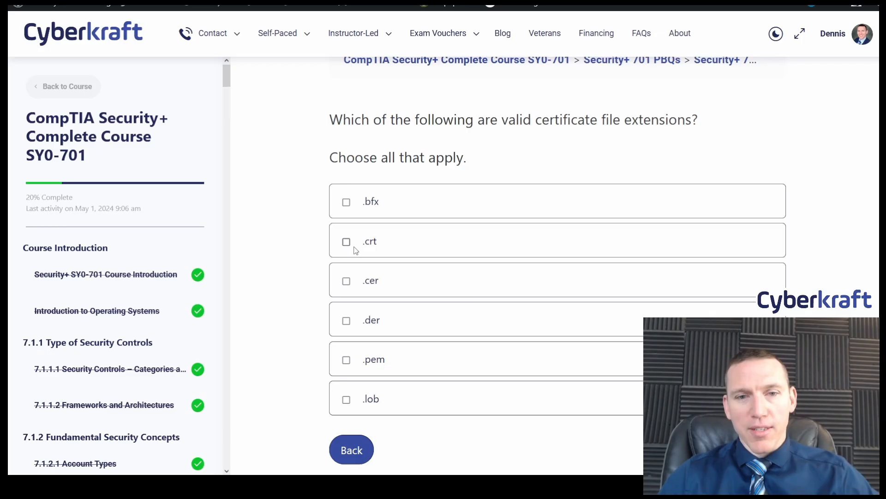
left_click(347, 241)
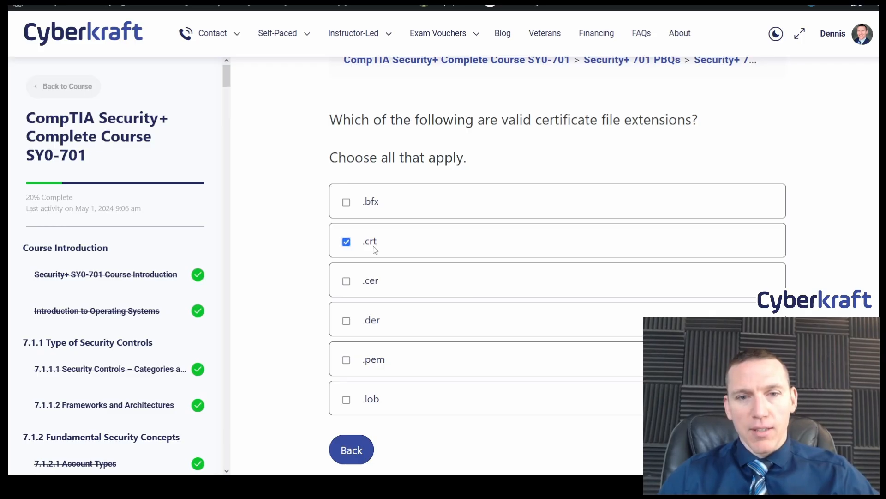
left_click(346, 281)
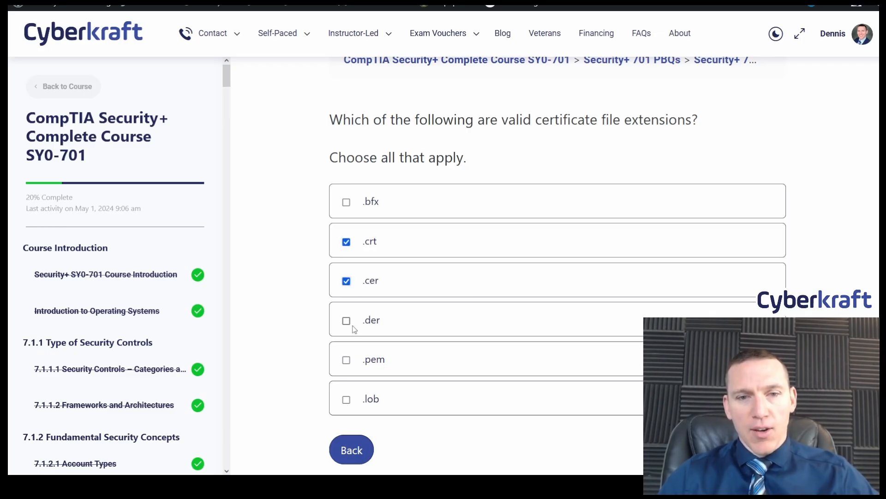
left_click(346, 321)
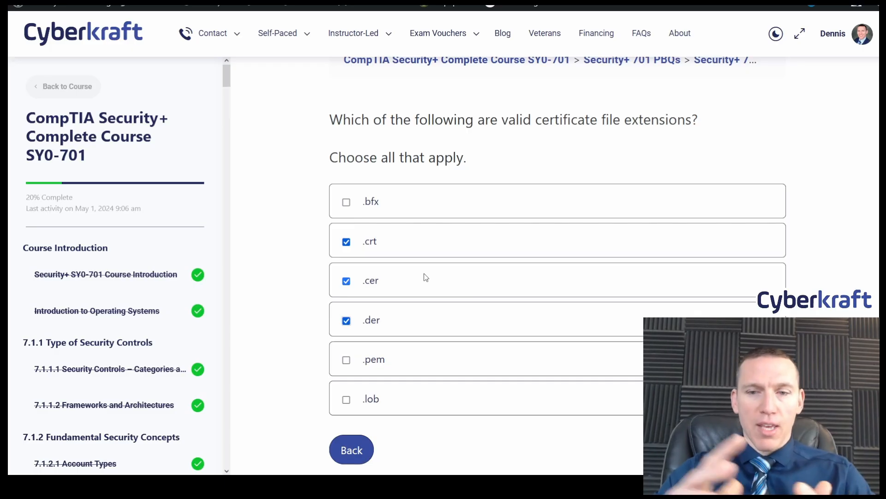
mouse_move(376, 295)
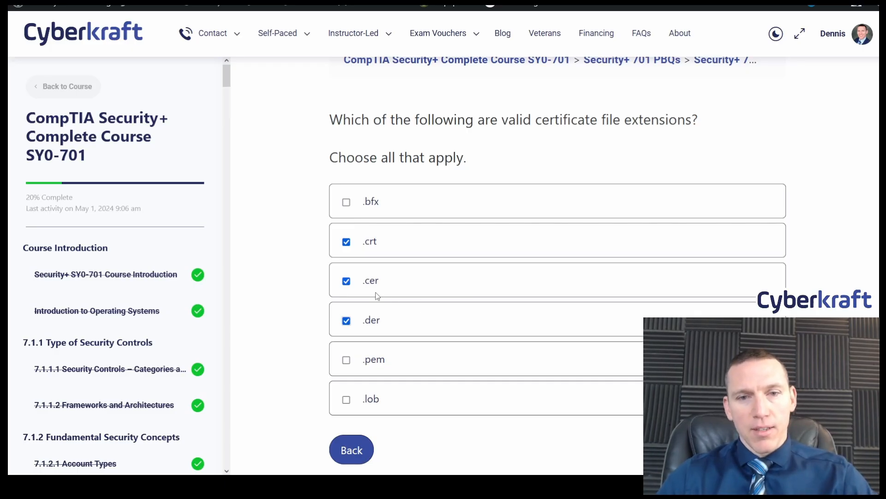
mouse_move(420, 289)
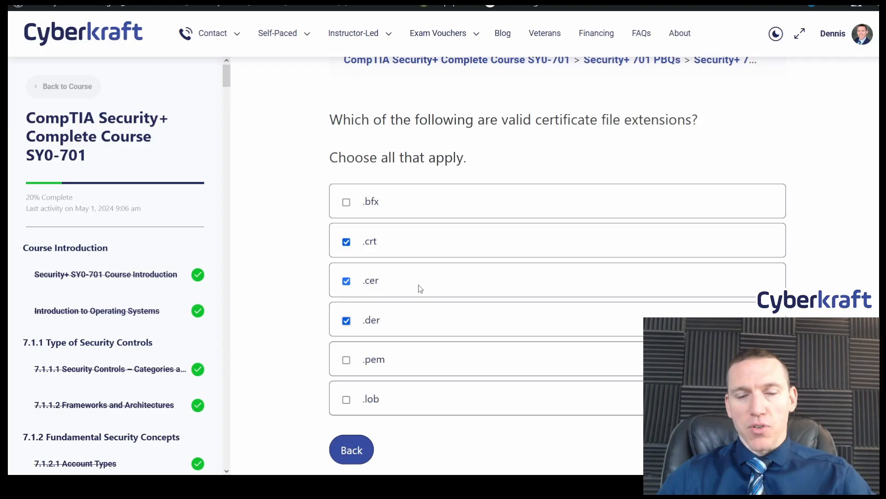
scroll("down", 3)
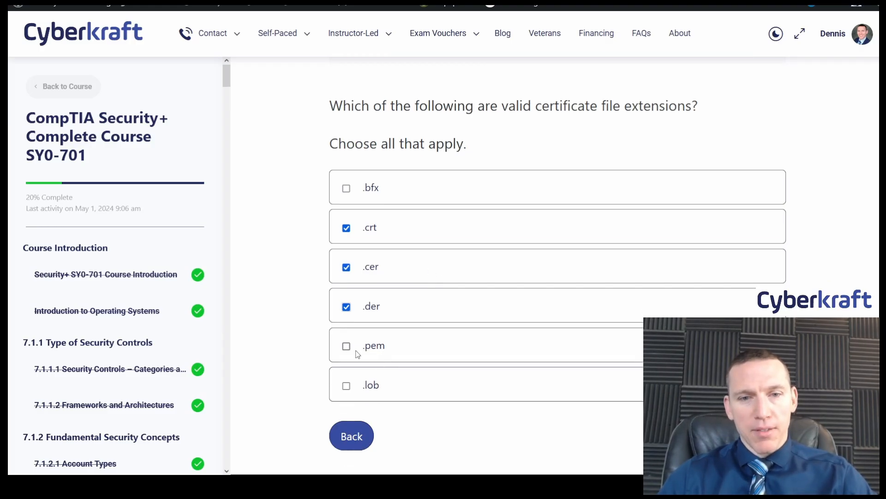
left_click(346, 345)
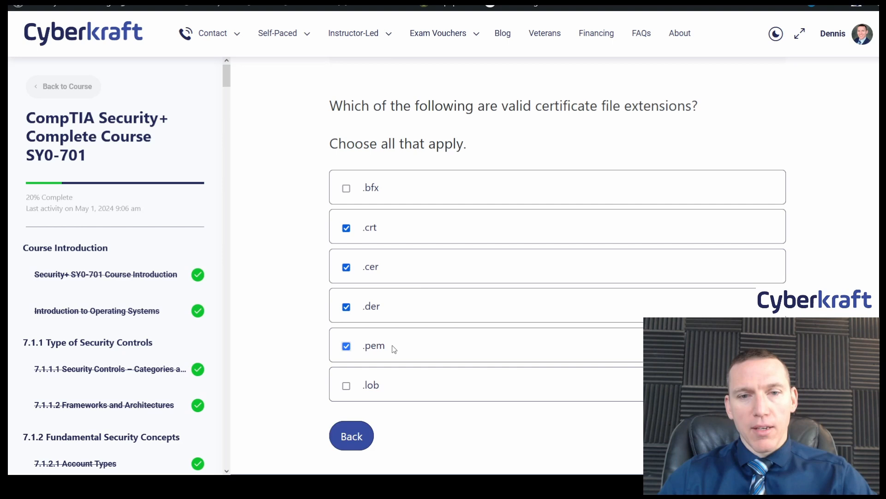
mouse_move(418, 338)
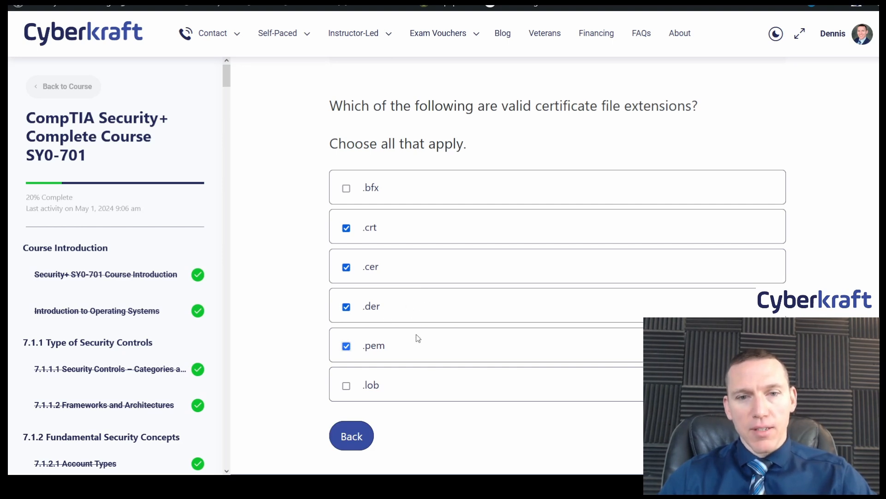
mouse_move(429, 348)
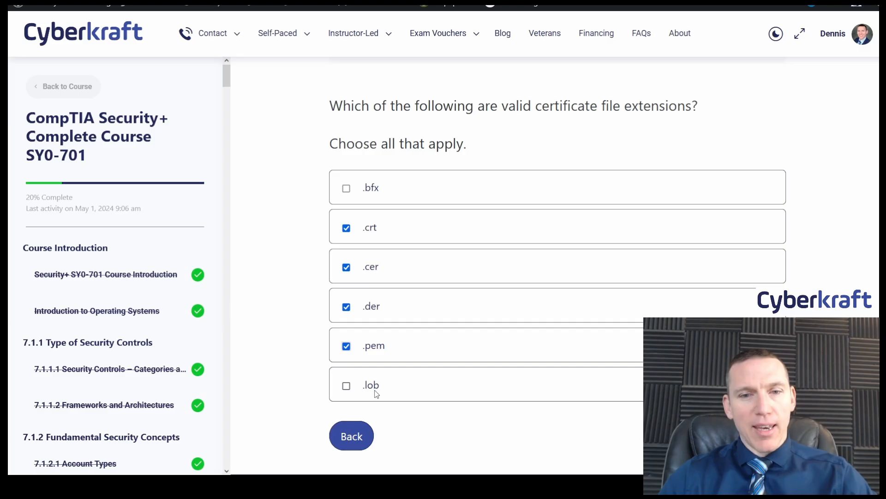
mouse_move(406, 377)
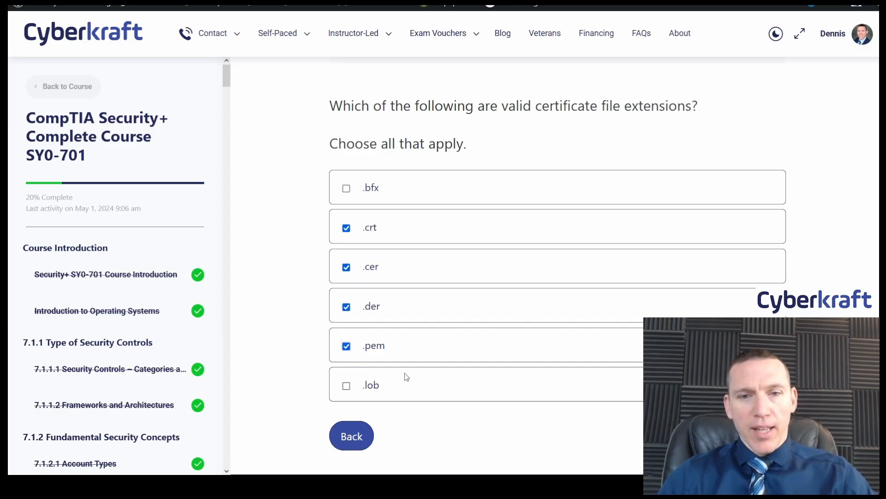
mouse_move(339, 290)
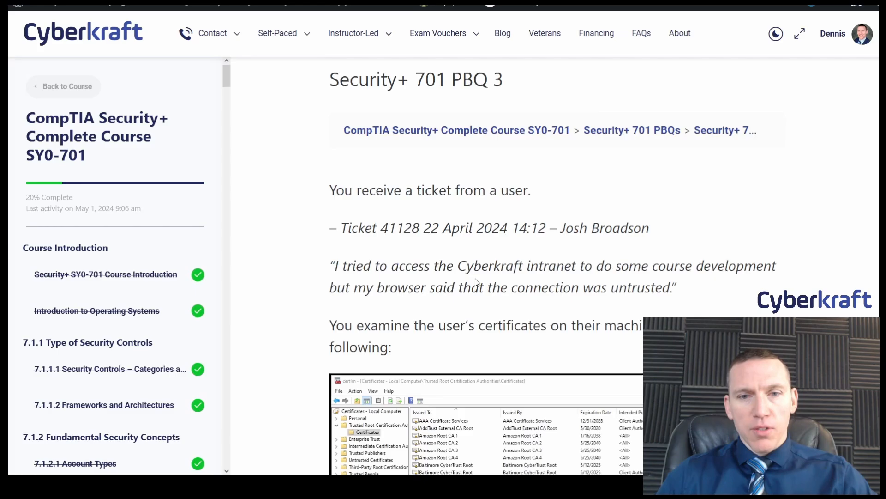
scroll("down", 3)
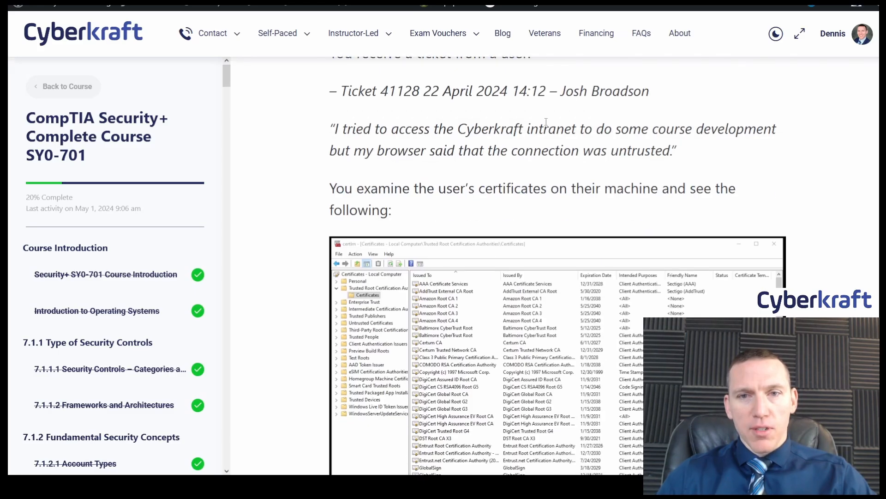
scroll("down", 3)
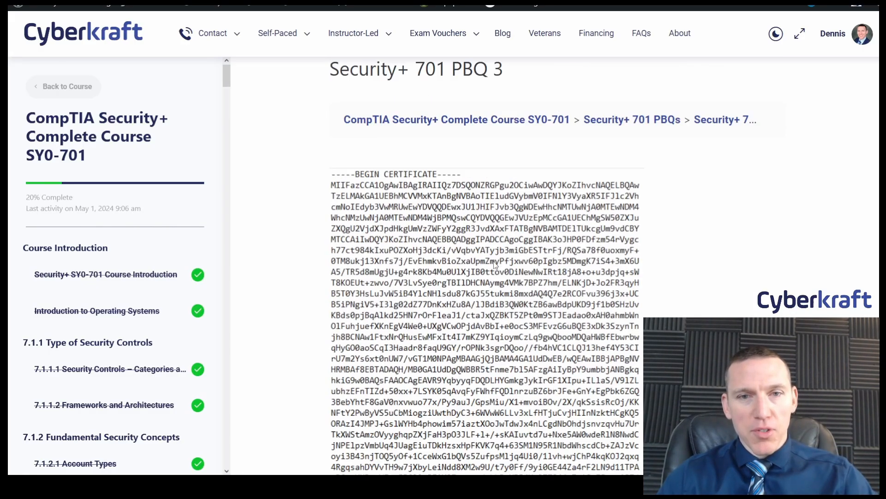
scroll("down", 3)
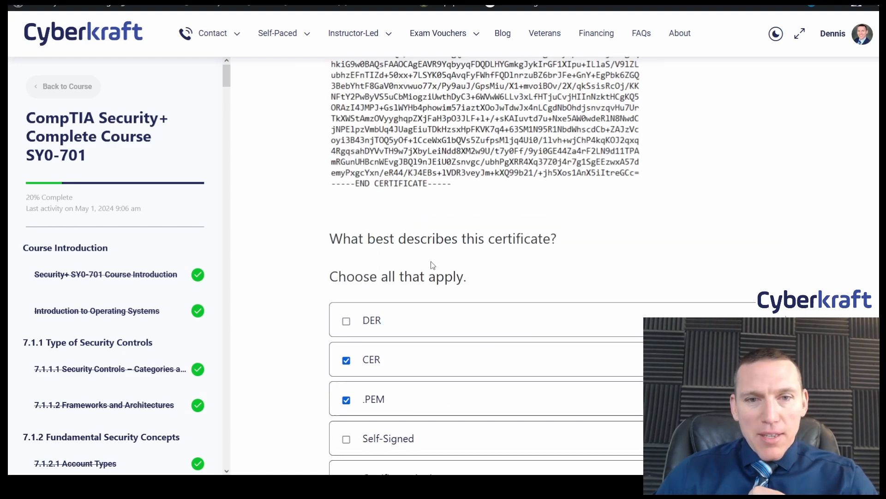
scroll("down", 3)
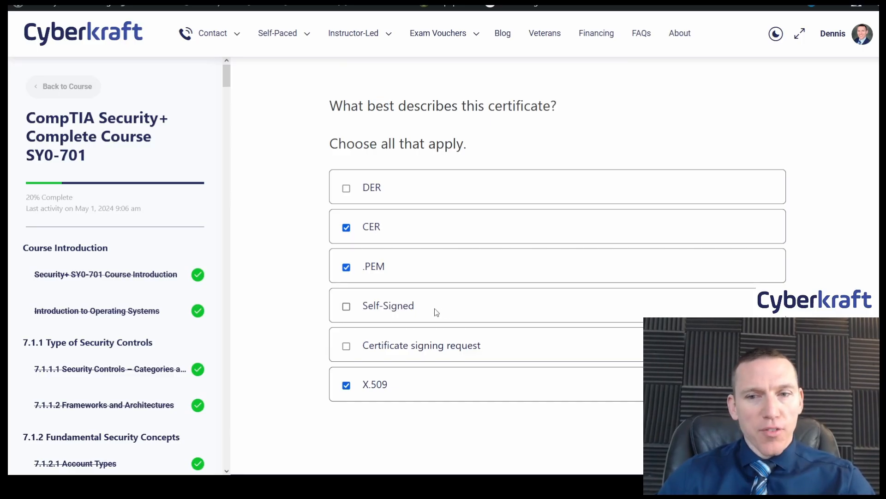
mouse_move(576, 372)
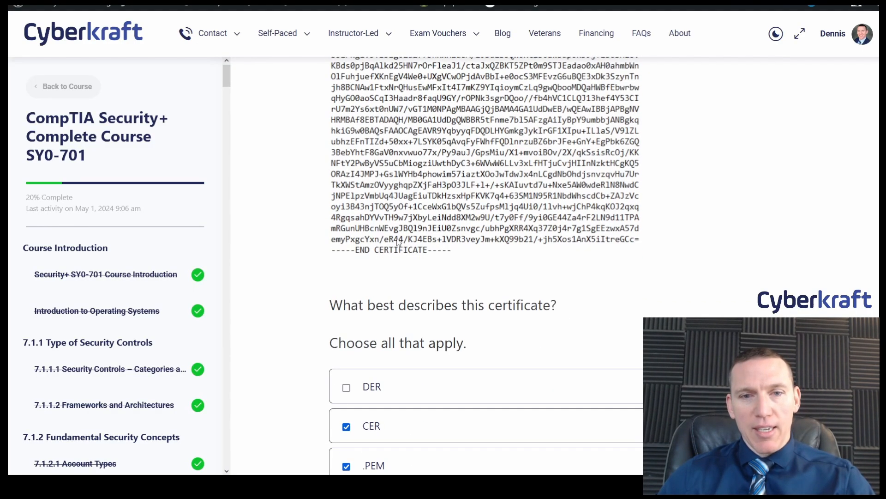
scroll("down", 3)
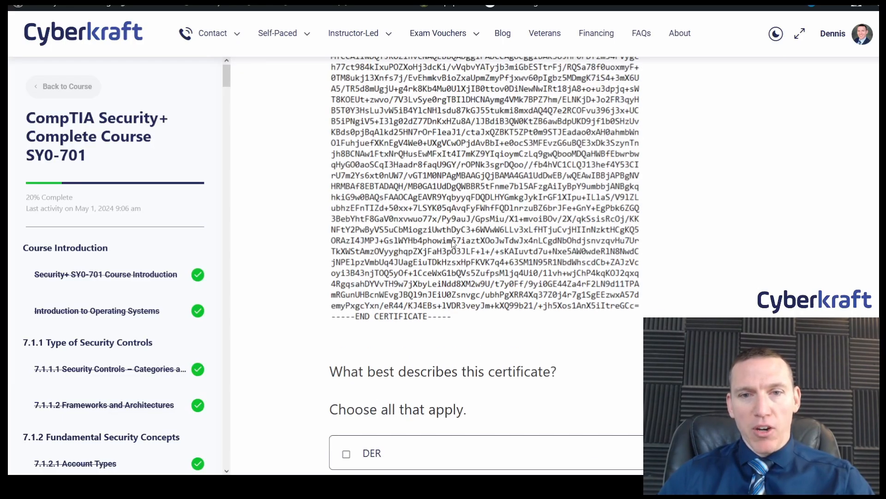
scroll("down", 3)
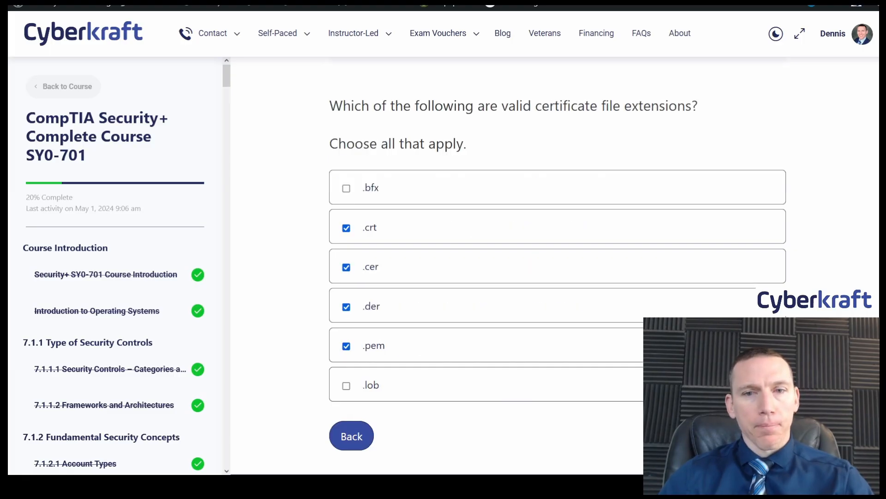
Answer the P12 question with To store a key and submit the quiz for grading.
left_click(809, 60)
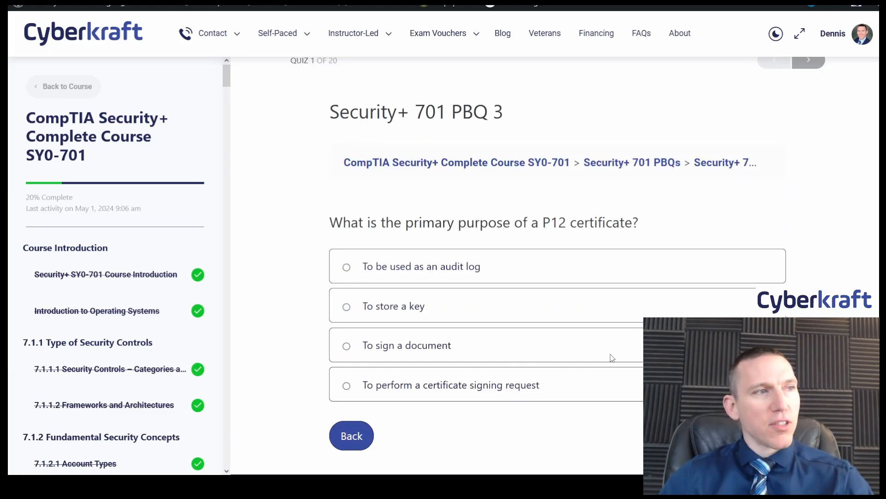
mouse_move(634, 310)
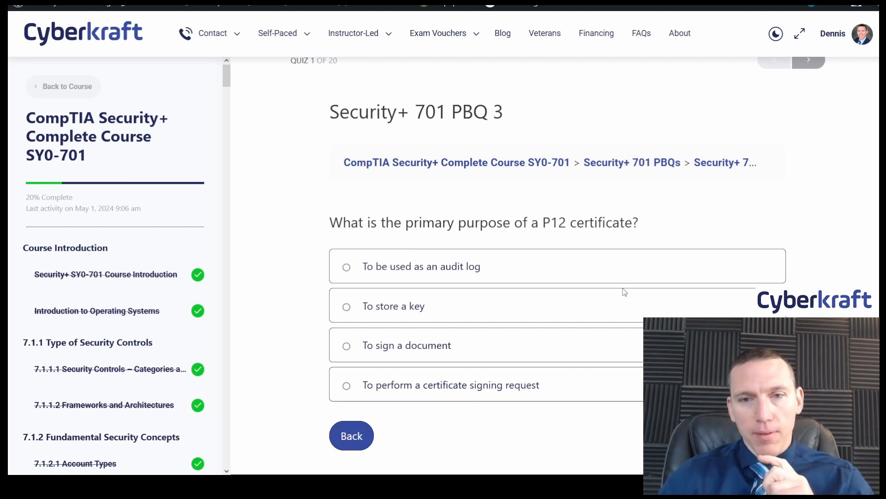
mouse_move(603, 268)
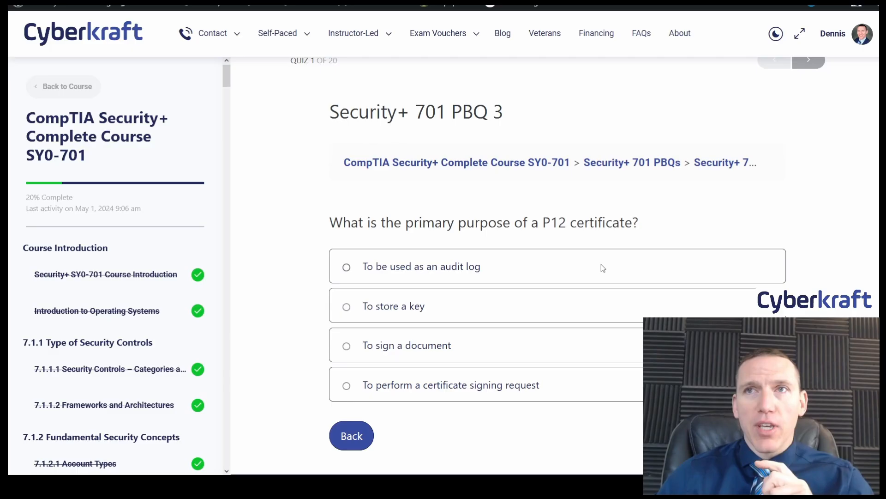
mouse_move(598, 273)
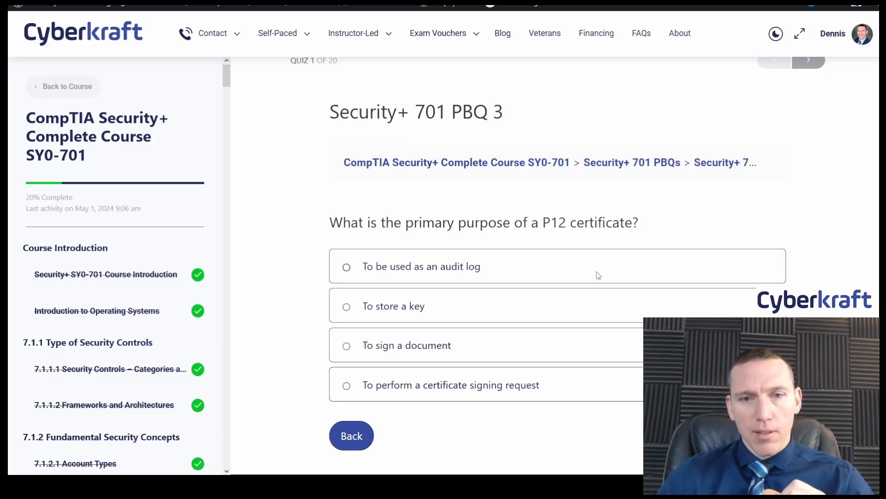
left_click(346, 306)
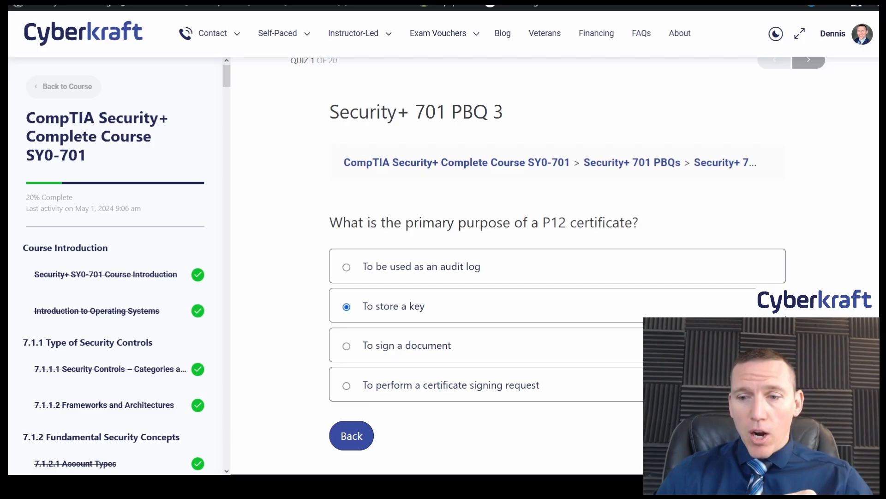
left_click(808, 70)
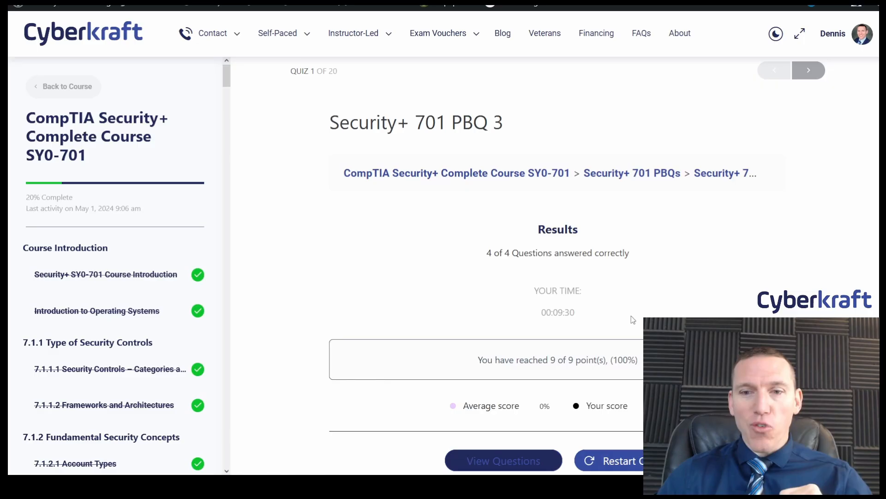
View the results showing 4 of 4 correct and 9 of 9 points.
scroll("down", 3)
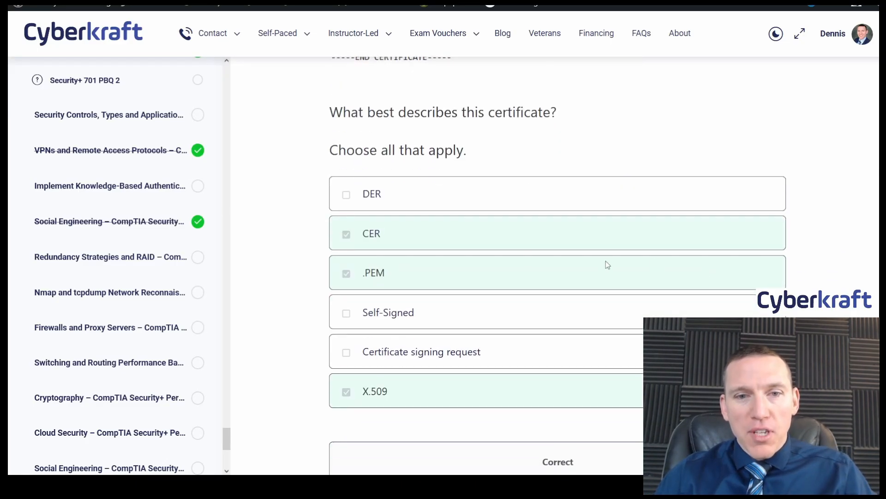
Read the Correct explanations for the broken-chain-of-trust, file extensions and P12 answers.
scroll("down", 3)
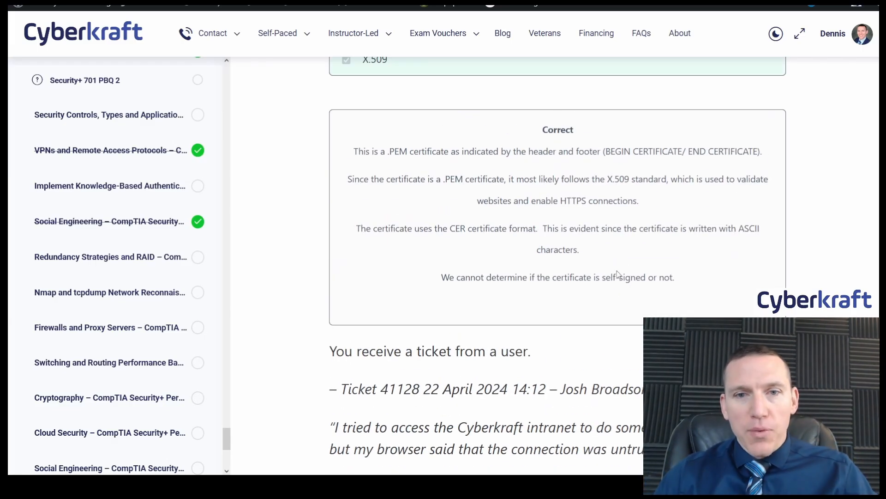
scroll("down", 3)
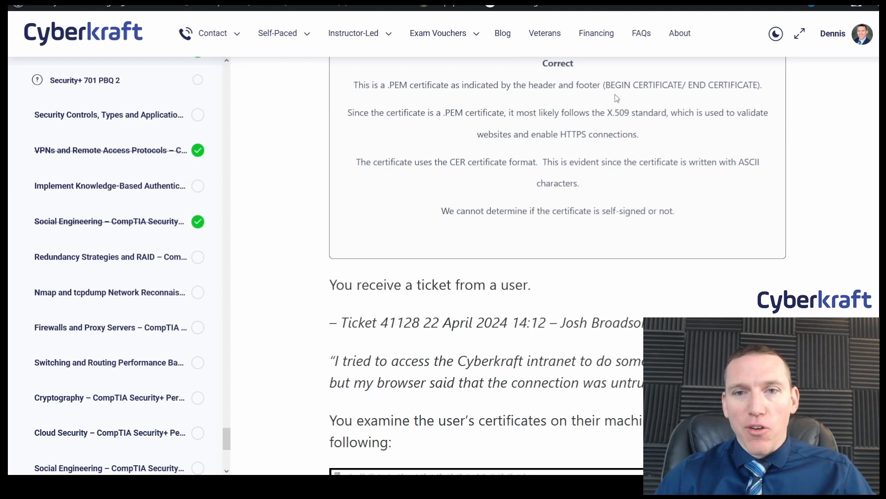
mouse_move(646, 97)
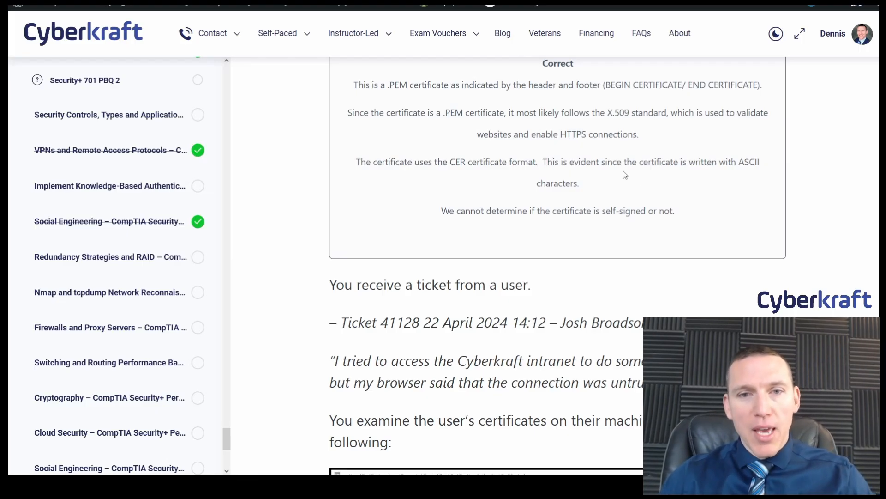
mouse_move(427, 193)
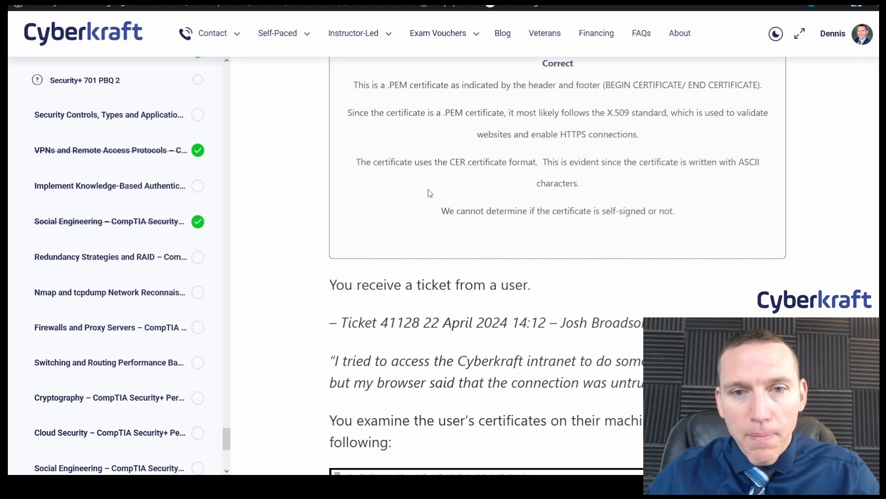
mouse_move(682, 192)
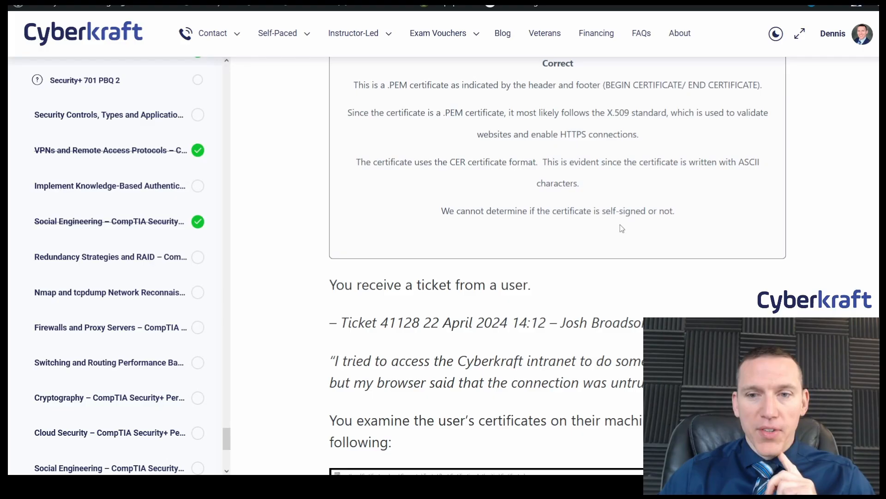
scroll("down", 3)
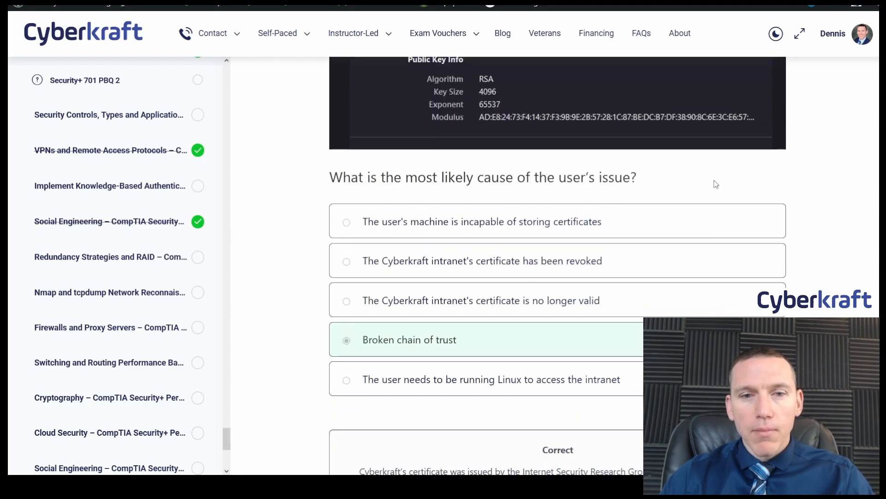
scroll("down", 3)
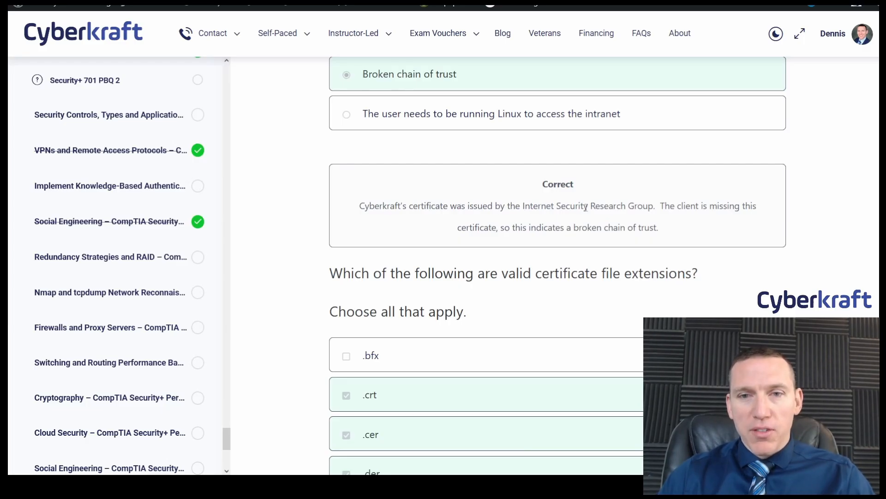
mouse_move(709, 245)
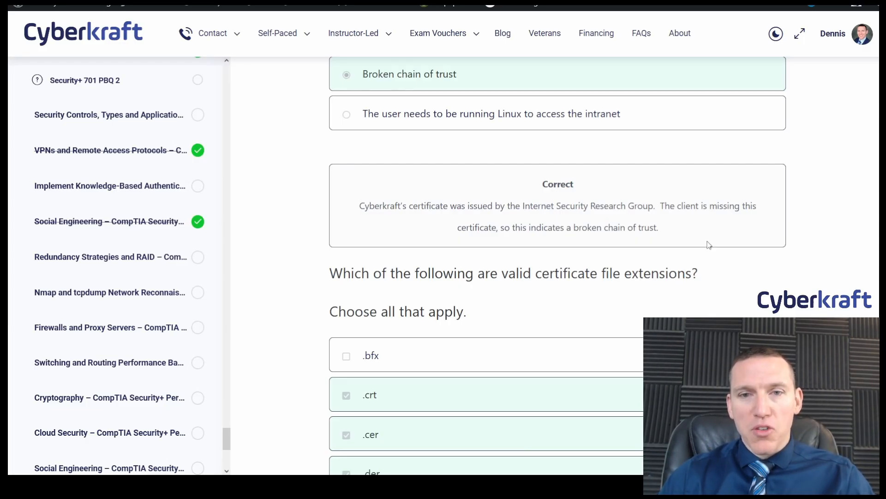
scroll("down", 3)
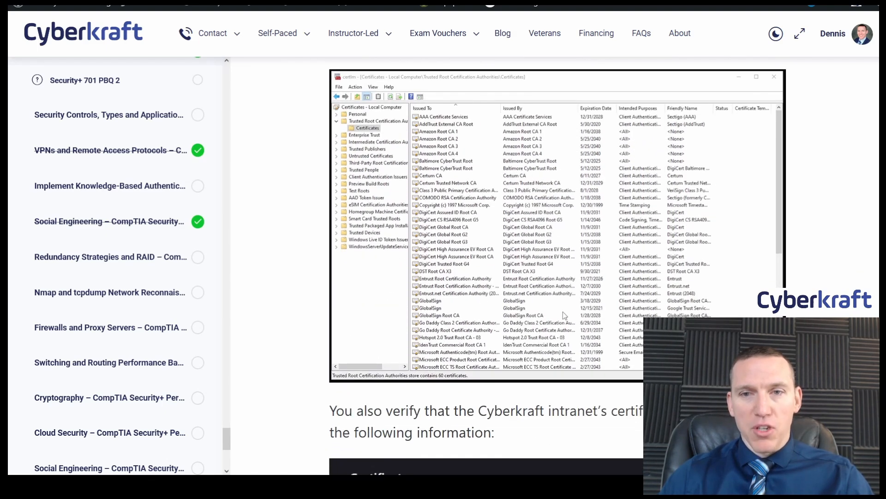
scroll("down", 3)
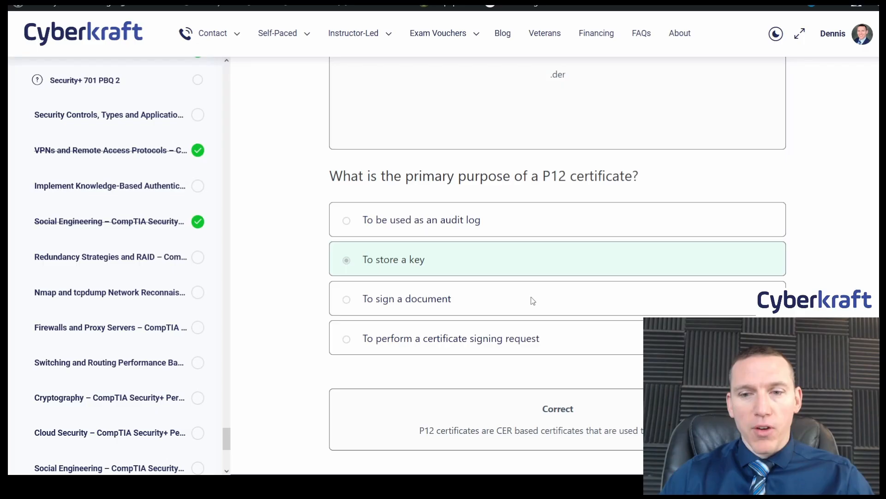
mouse_move(626, 290)
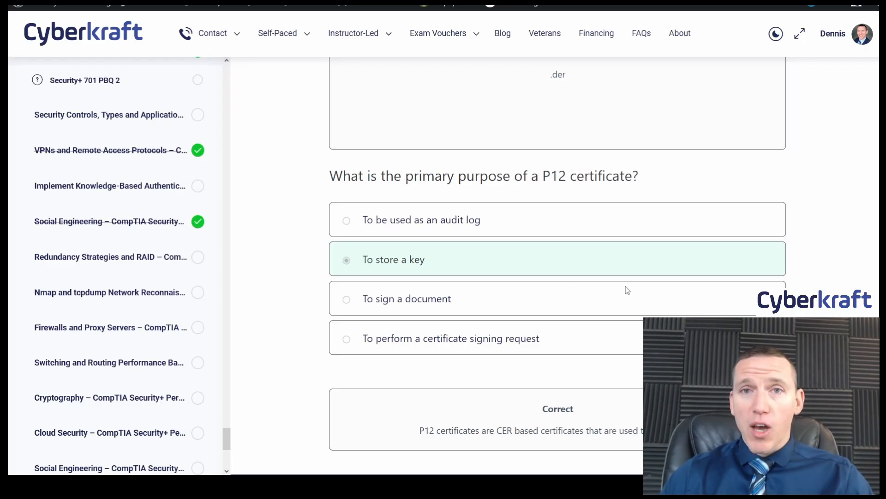